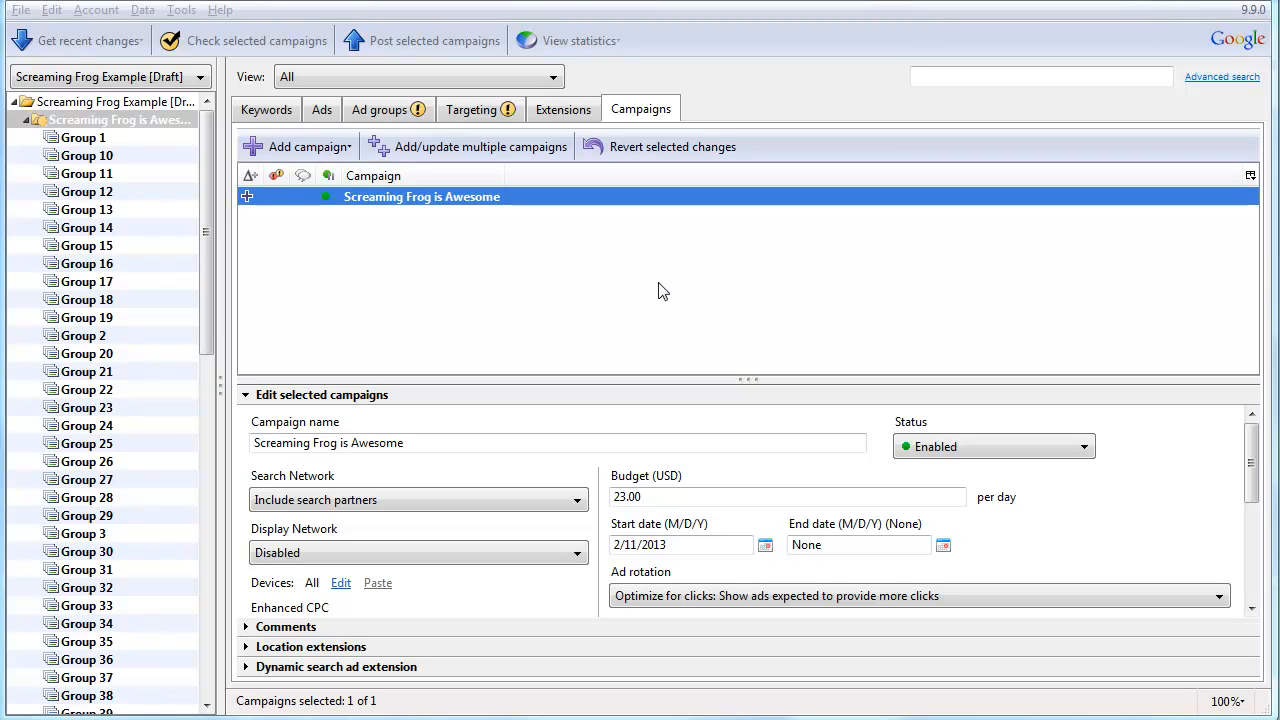
{"action": "mouse_move", "coordinate": [716, 298]}
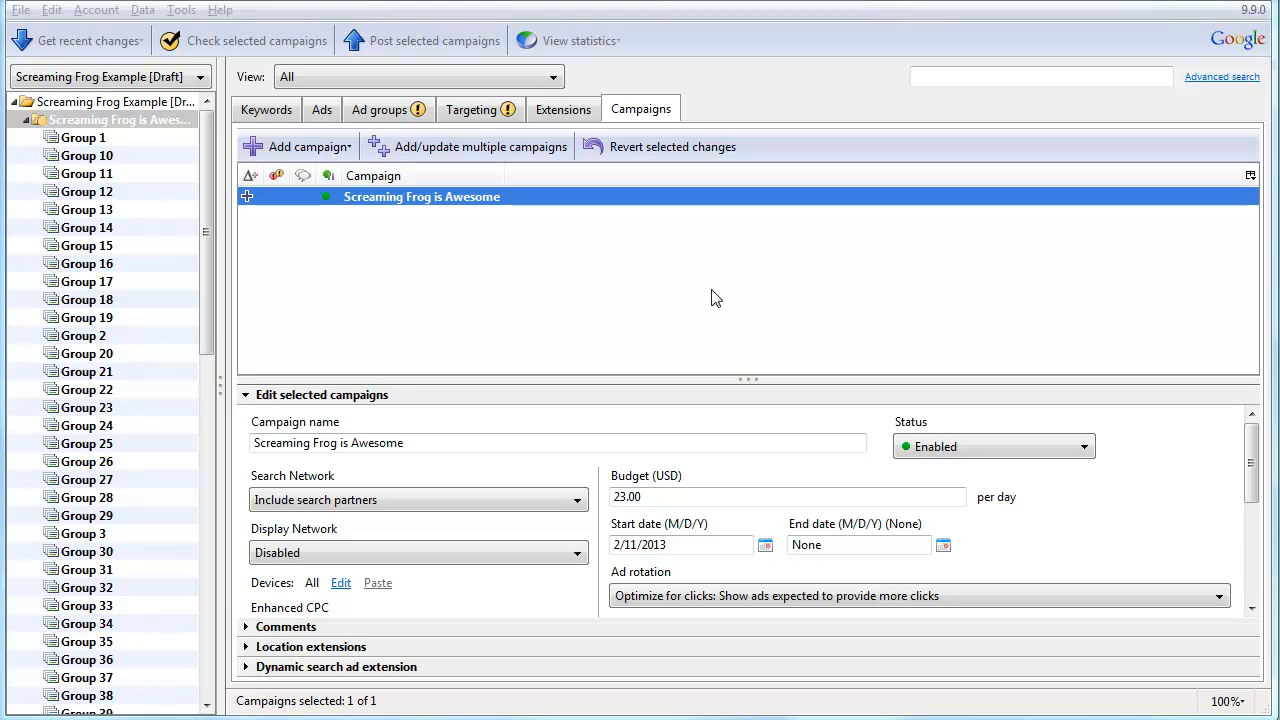
Browse the ad groups, text ads and keywords, checking Dest. URL columns, and select keyword 5
{"action": "left_click", "coordinate": [780, 442]}
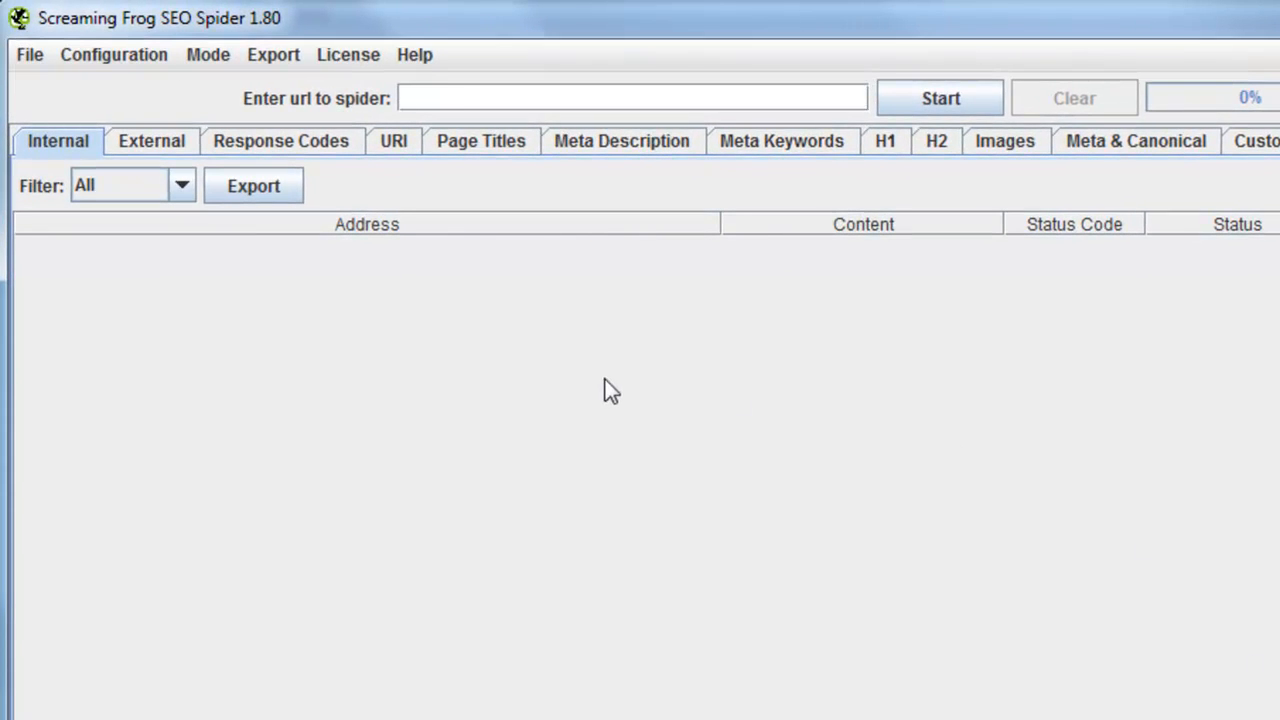
{"action": "mouse_move", "coordinate": [872, 348]}
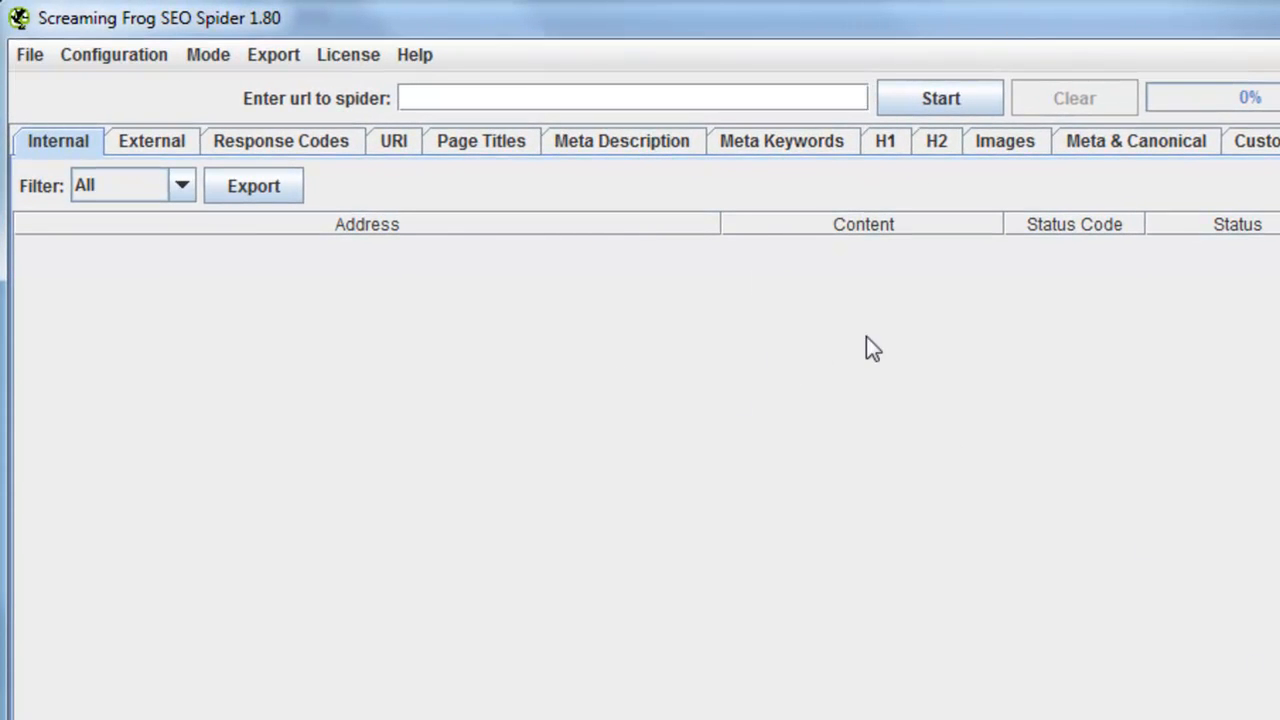
{"action": "mouse_move", "coordinate": [888, 332]}
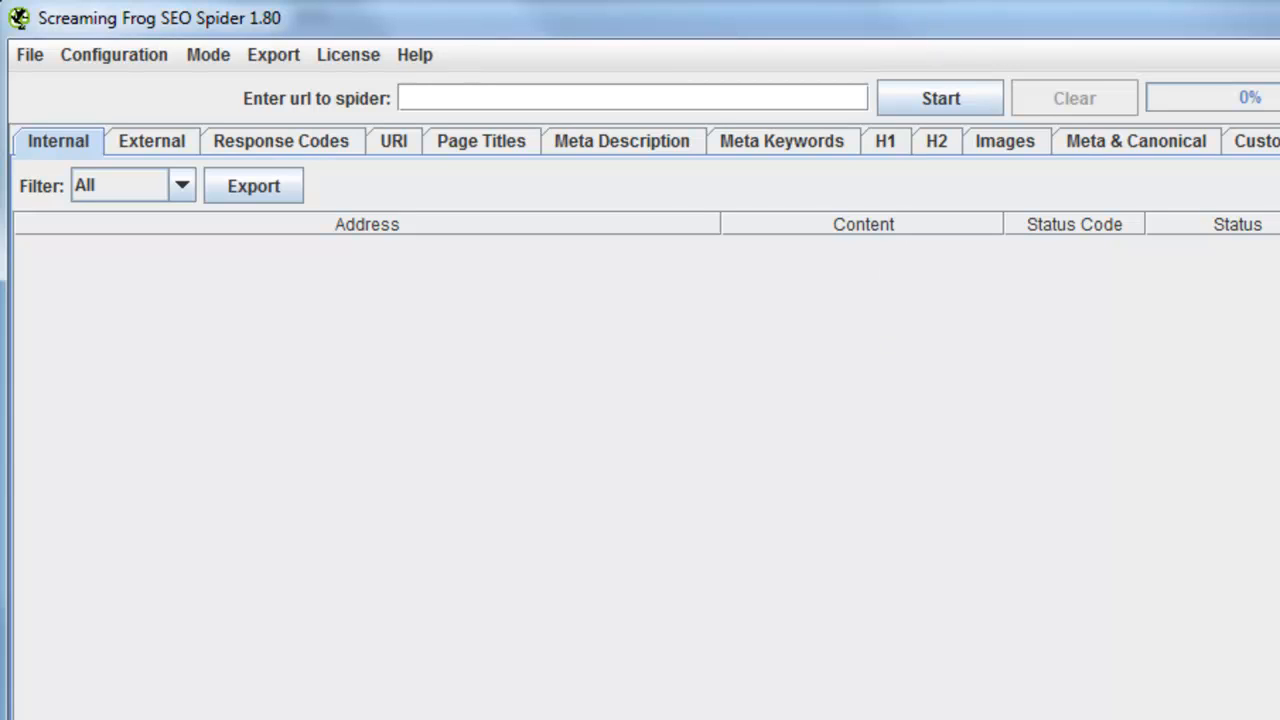
{"action": "mouse_move", "coordinate": [950, 36]}
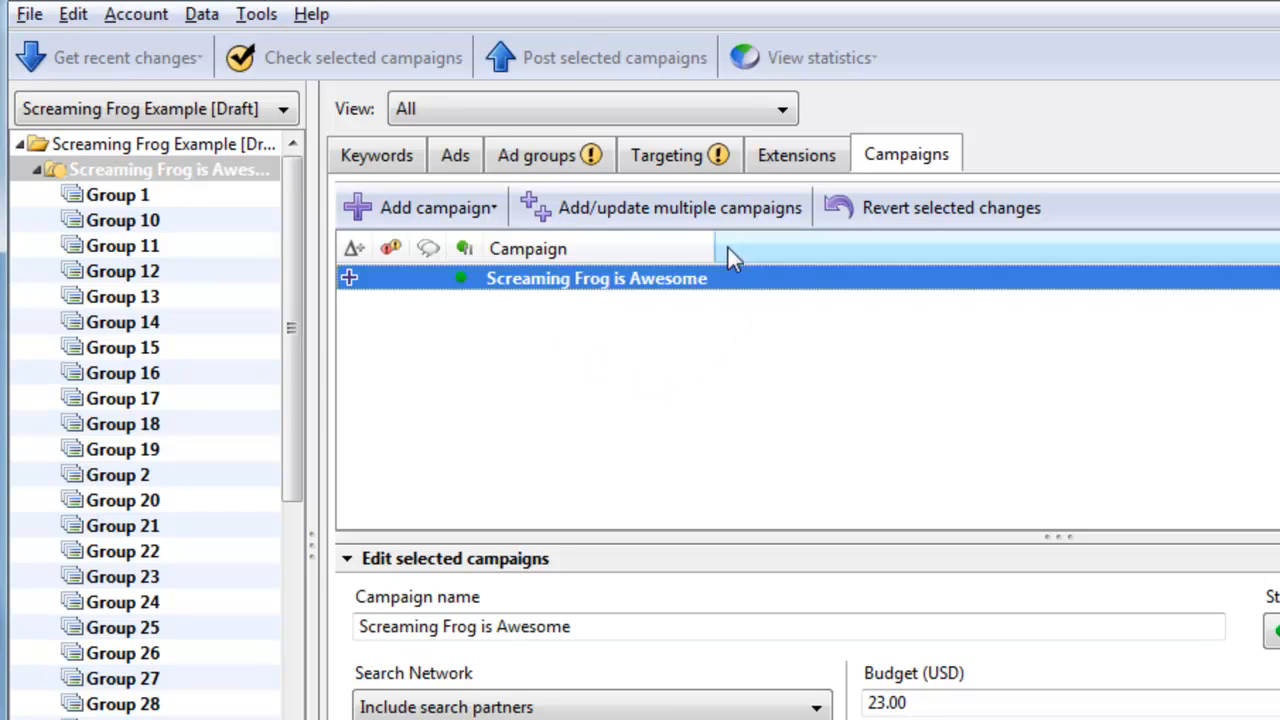
{"action": "mouse_move", "coordinate": [576, 382]}
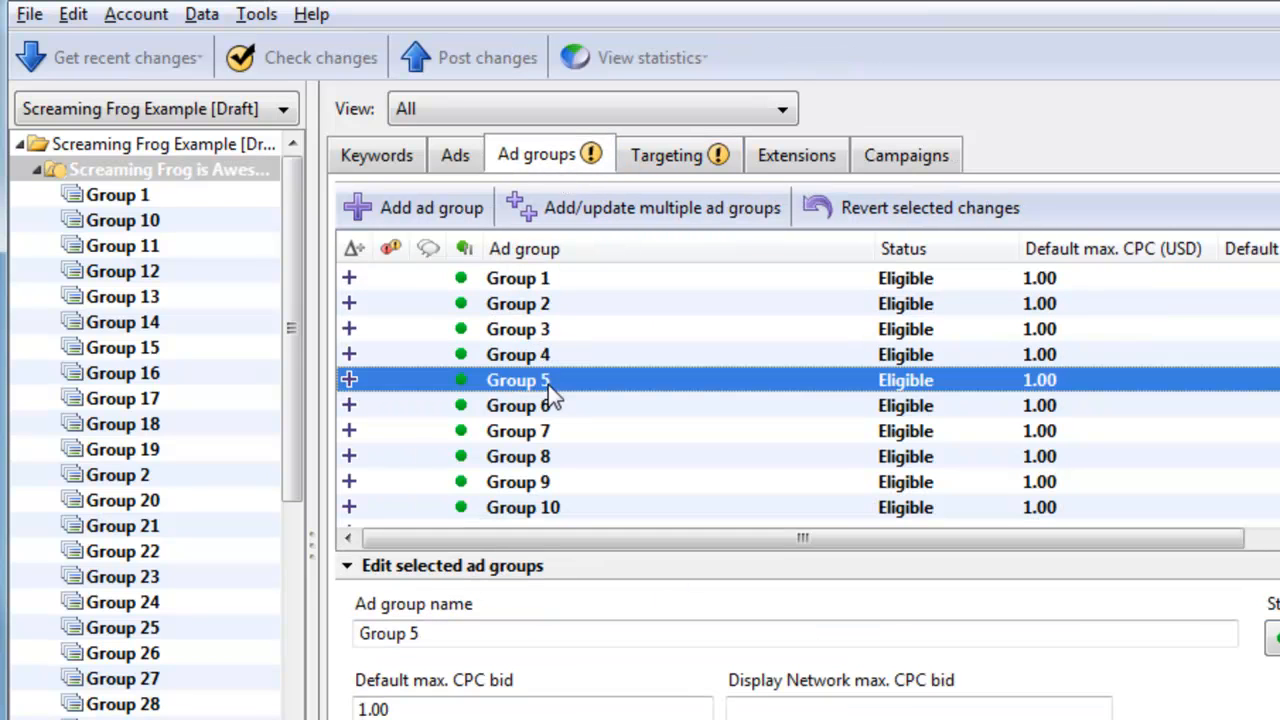
{"action": "left_click", "coordinate": [454, 156]}
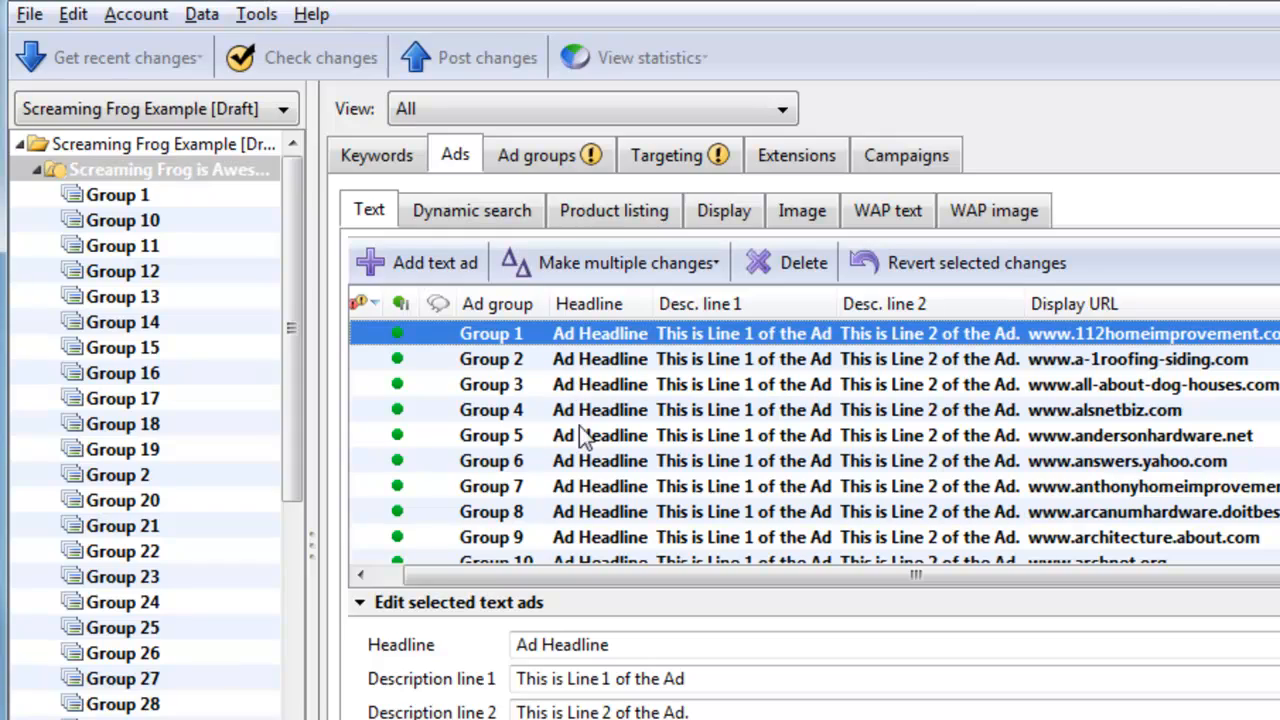
{"action": "left_click", "coordinate": [376, 156]}
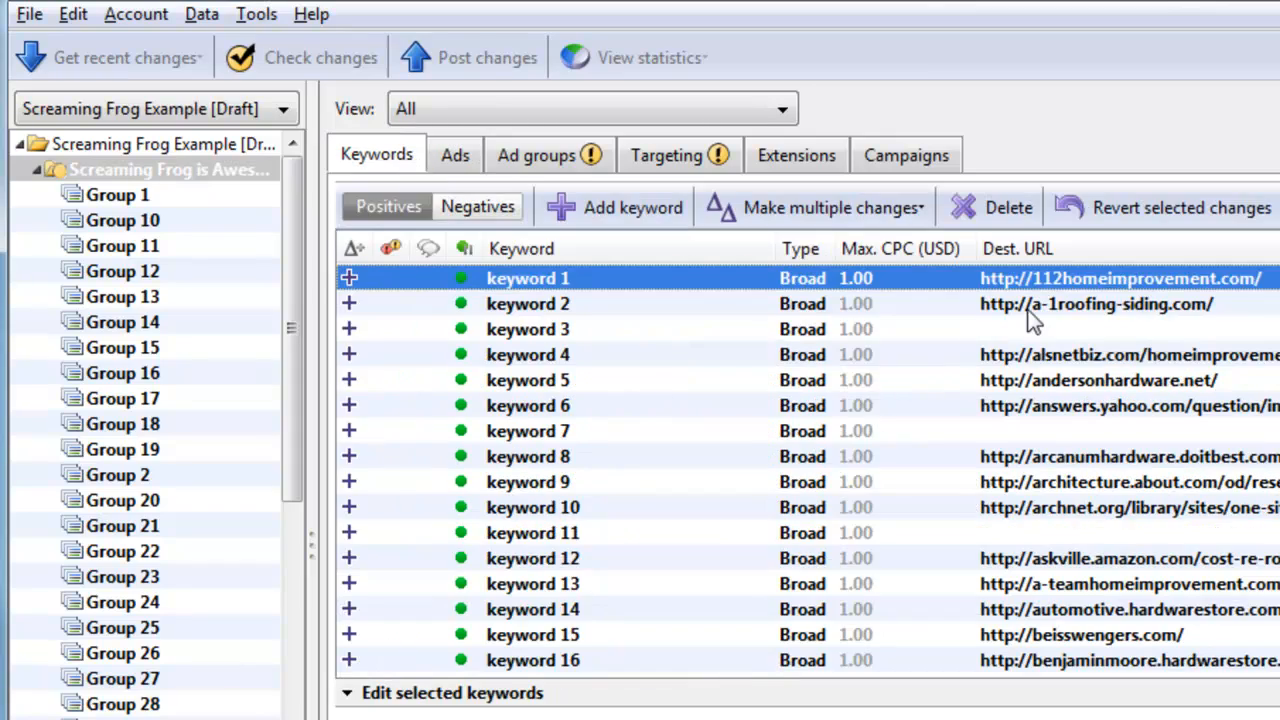
{"action": "left_click", "coordinate": [454, 156]}
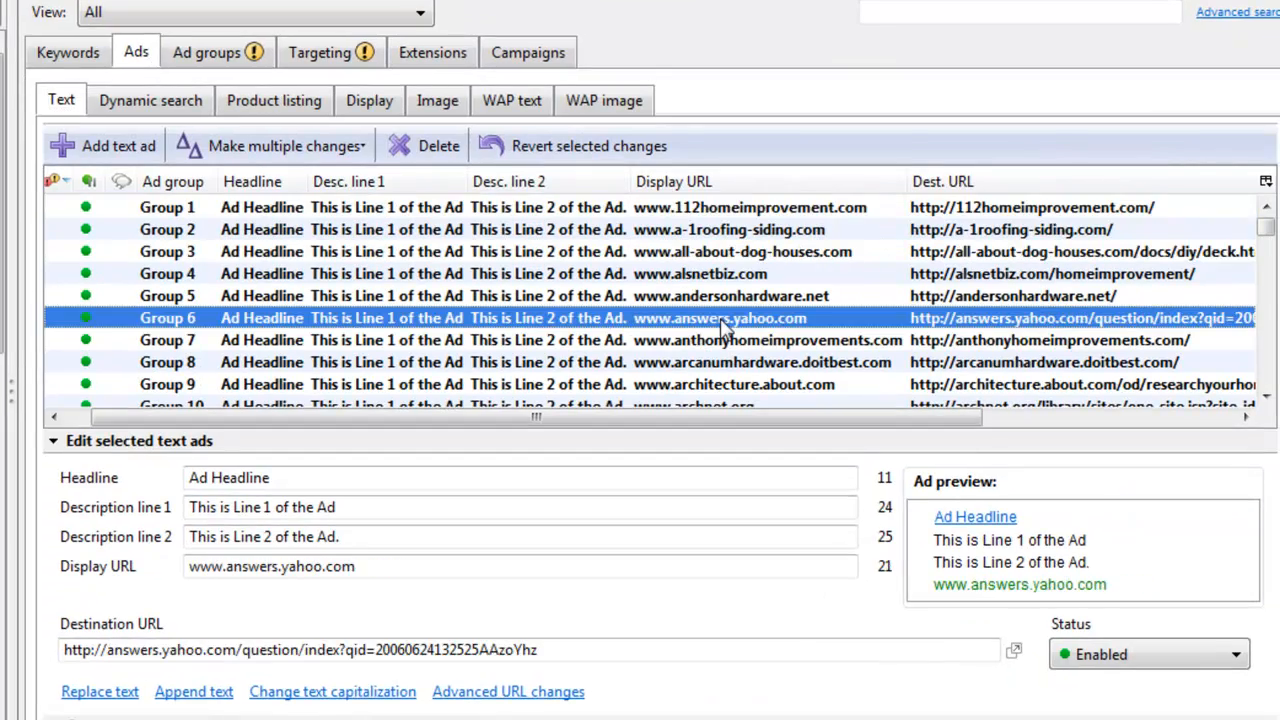
{"action": "left_click", "coordinate": [68, 52]}
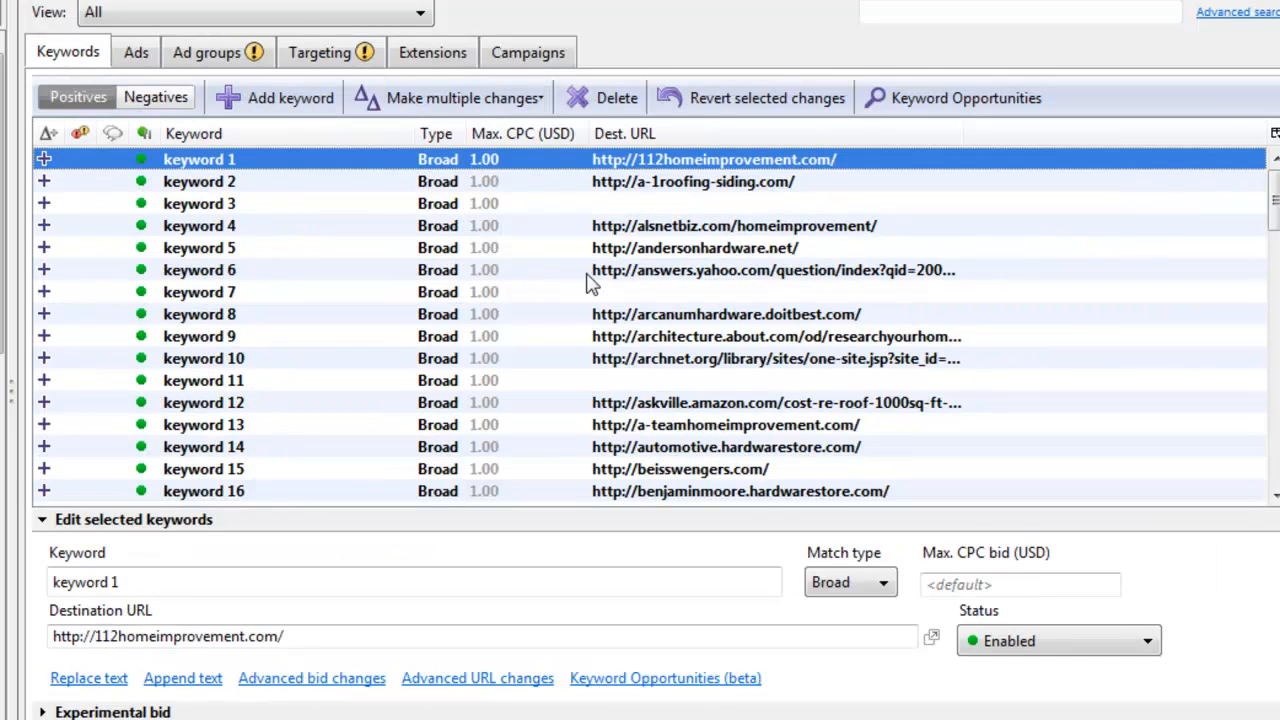
{"action": "left_click", "coordinate": [200, 180]}
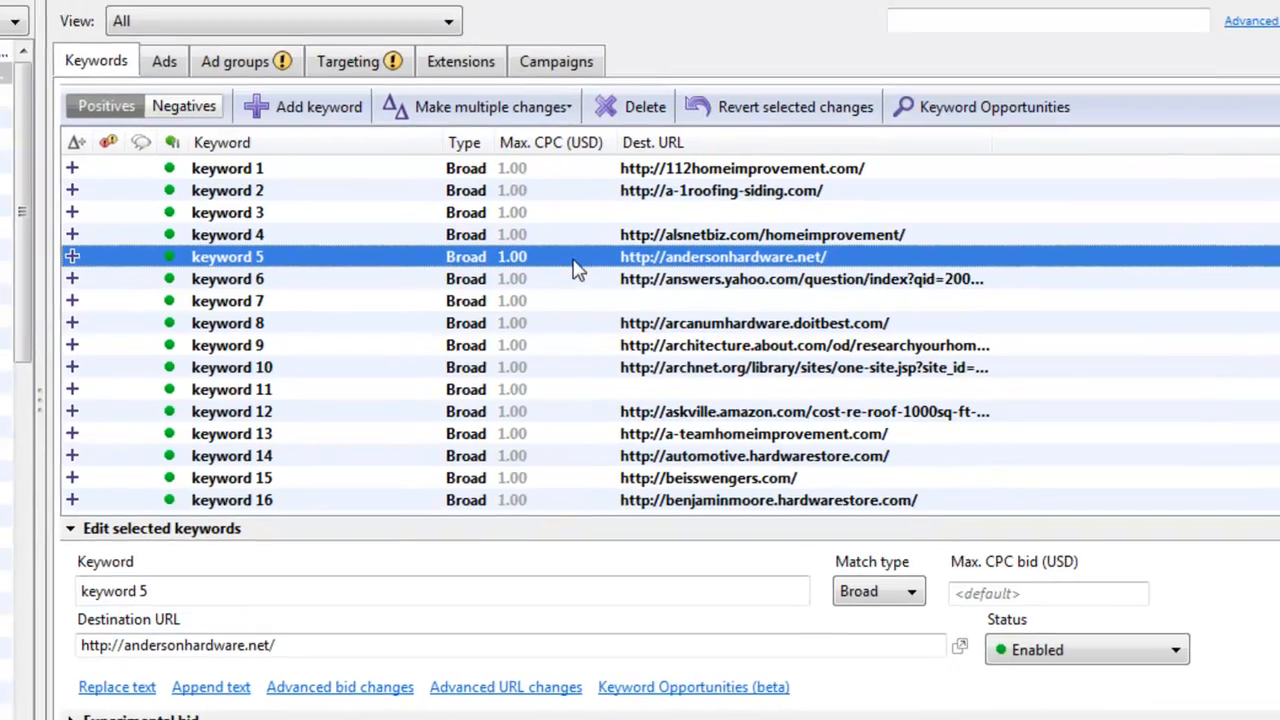
{"action": "left_click", "coordinate": [26, 12]}
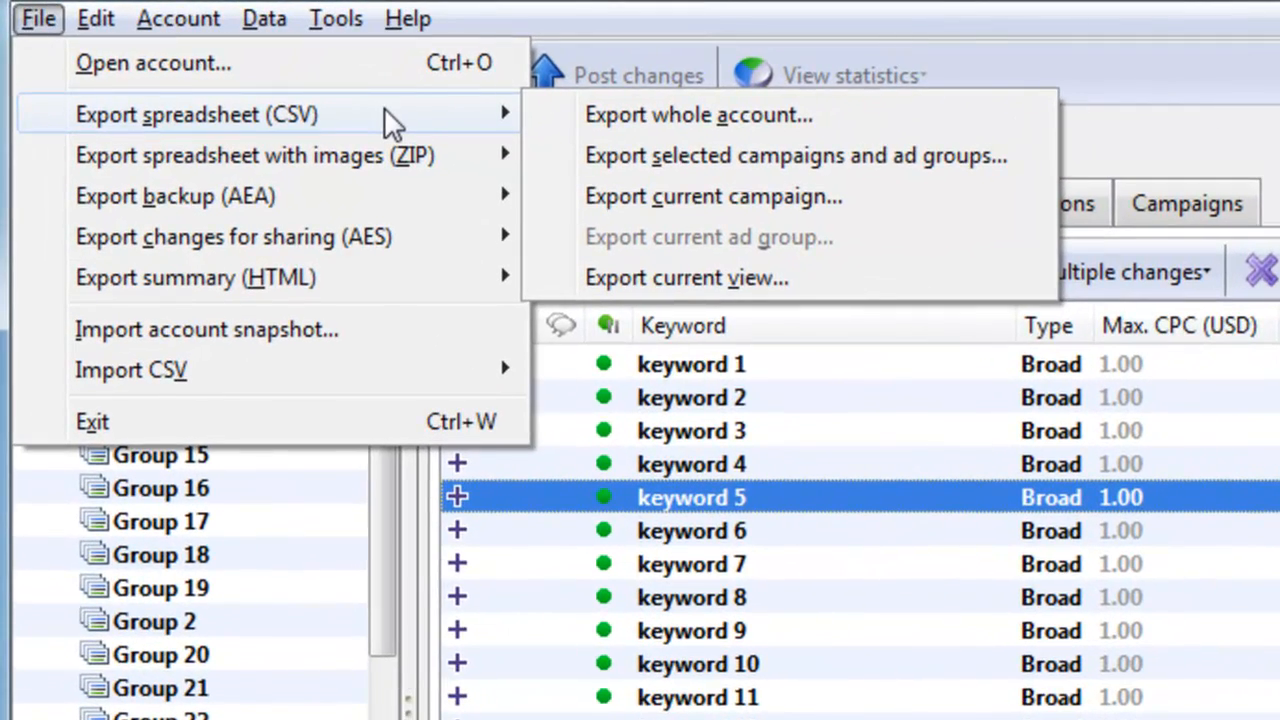
{"action": "mouse_move", "coordinate": [120, 136]}
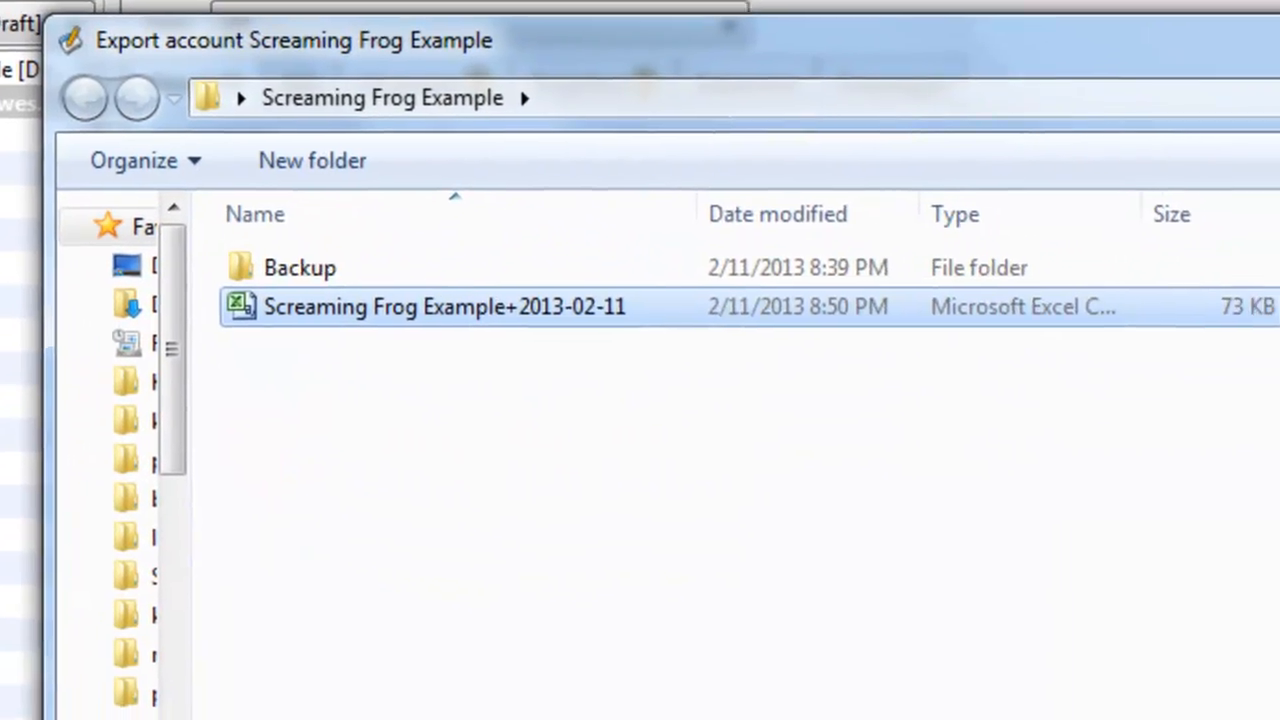
Save the whole-account export over the existing Screaming Frog Example+2013-02-11 CSV
{"action": "double_click", "coordinate": [444, 306]}
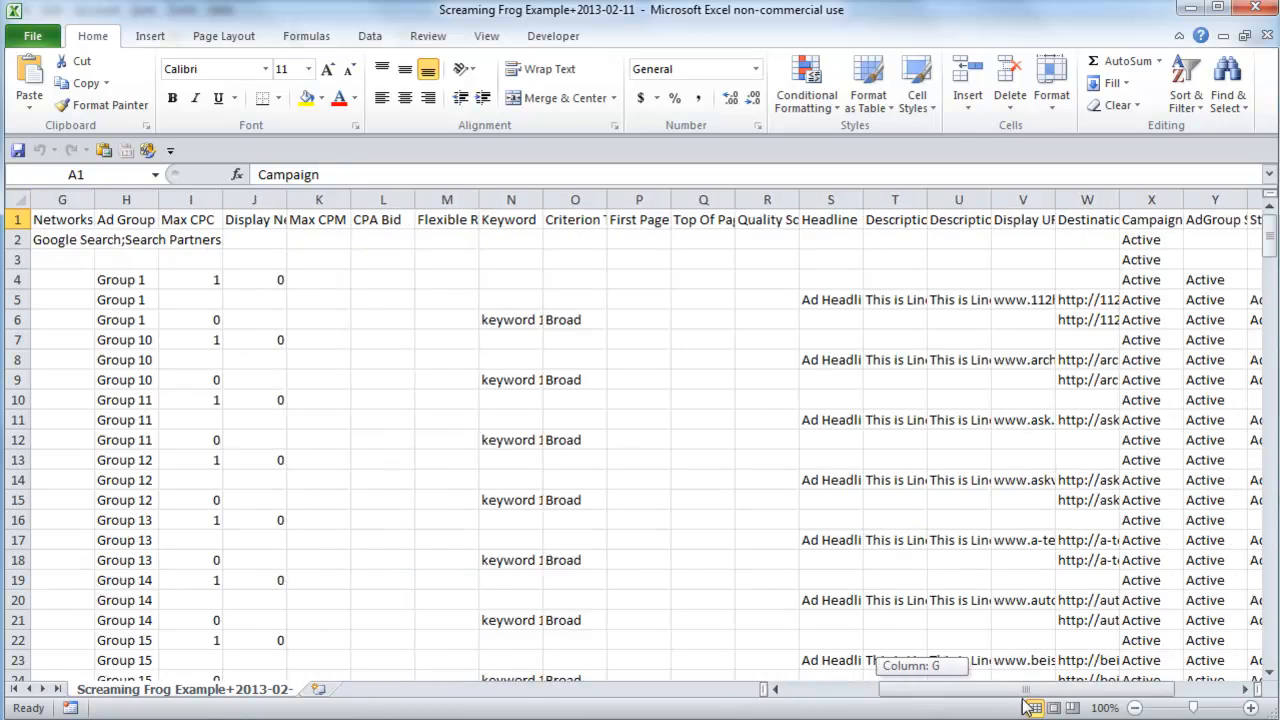
Keep only the Destination URL column, remove duplicates leaving 78 unique URLs, and copy them
{"action": "scroll", "scroll_direction": "right", "scroll_amount": 3}
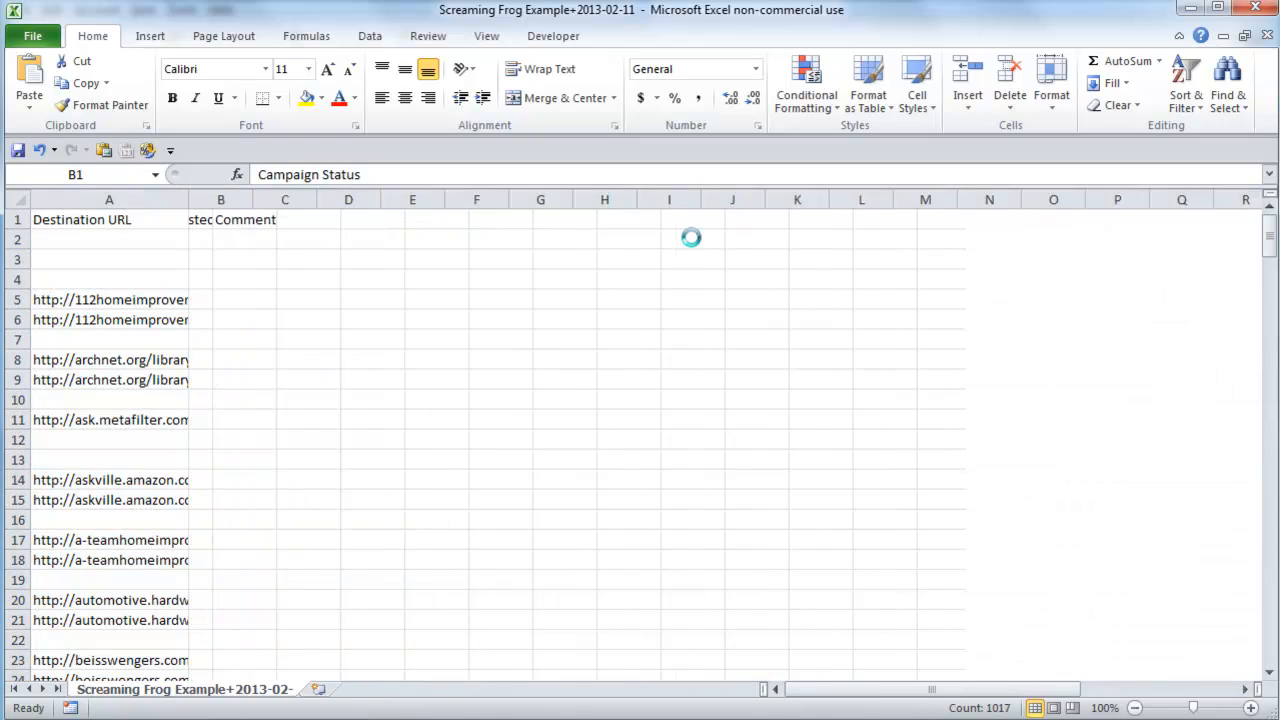
{"action": "left_click", "coordinate": [108, 200]}
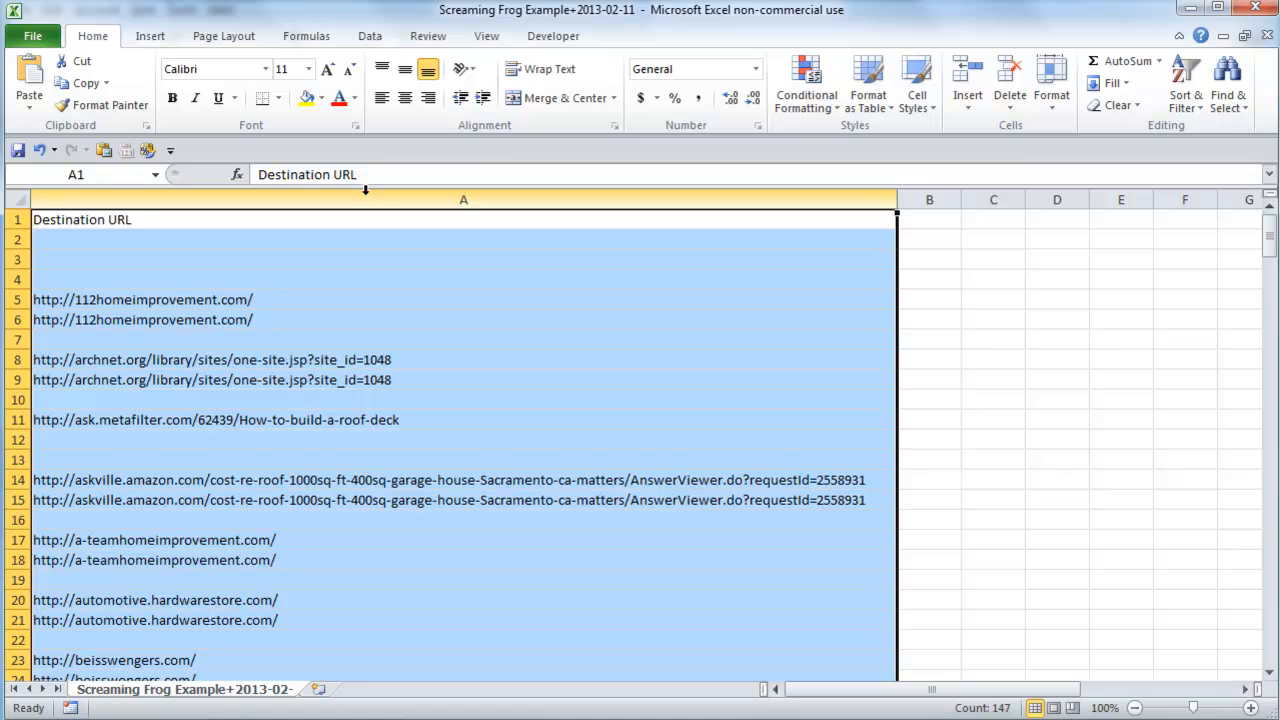
{"action": "left_click", "coordinate": [368, 36]}
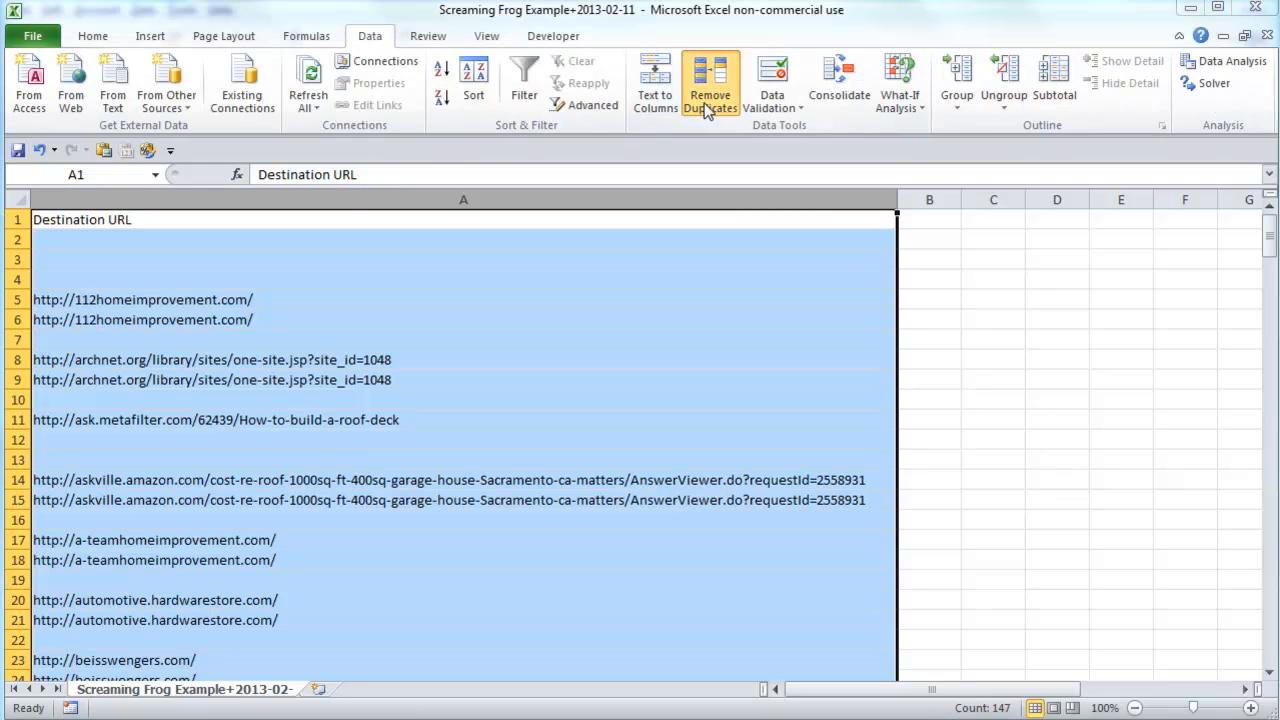
{"action": "left_click", "coordinate": [710, 82]}
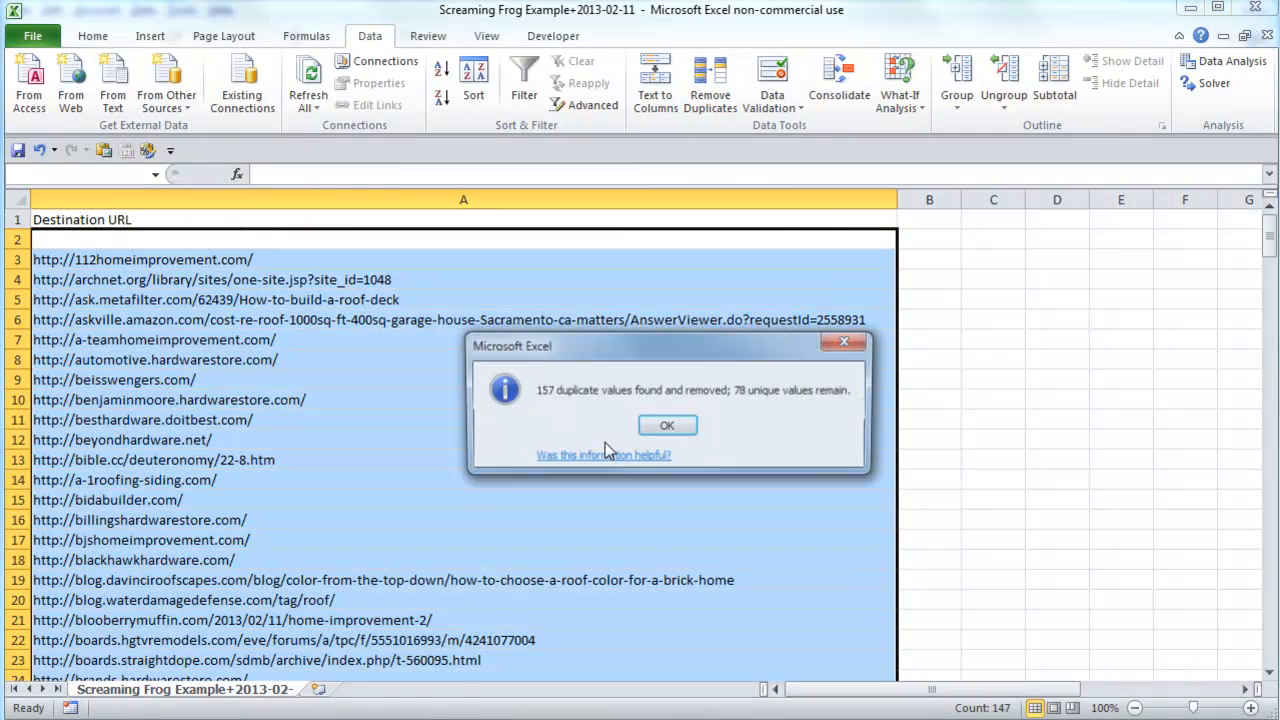
{"action": "left_click", "coordinate": [668, 424]}
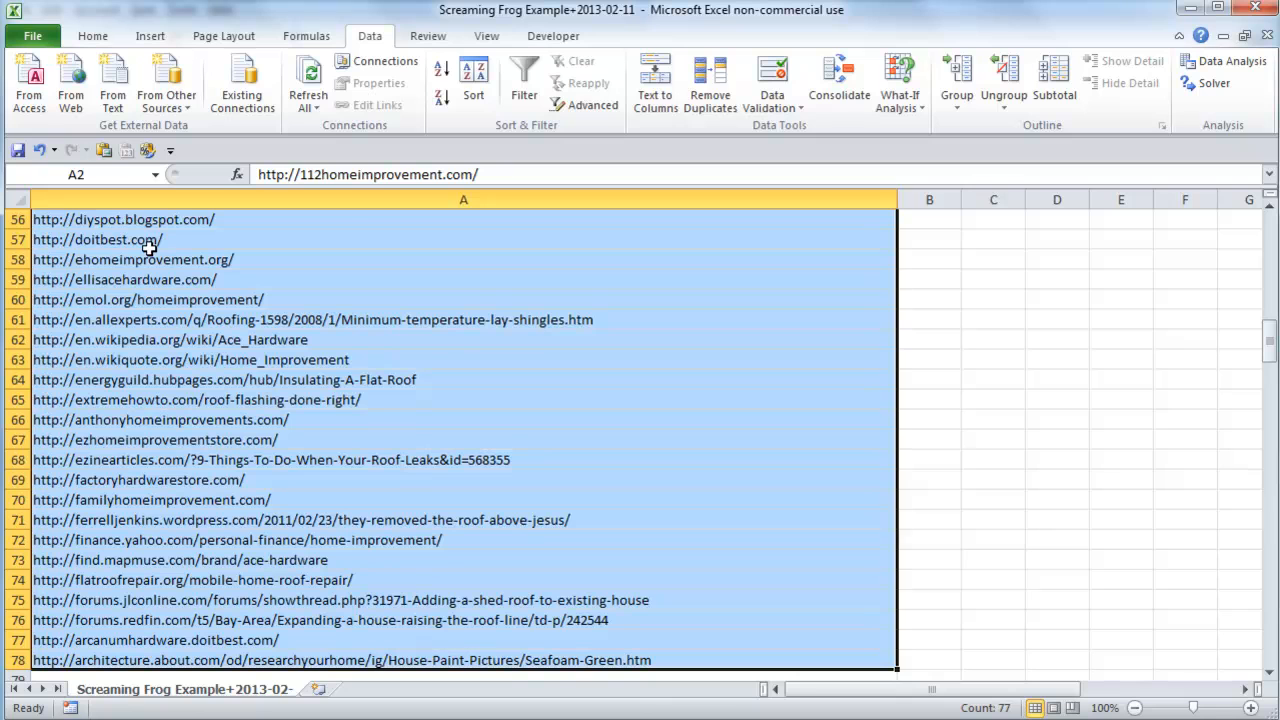
{"action": "key", "text": "ctrl+c"}
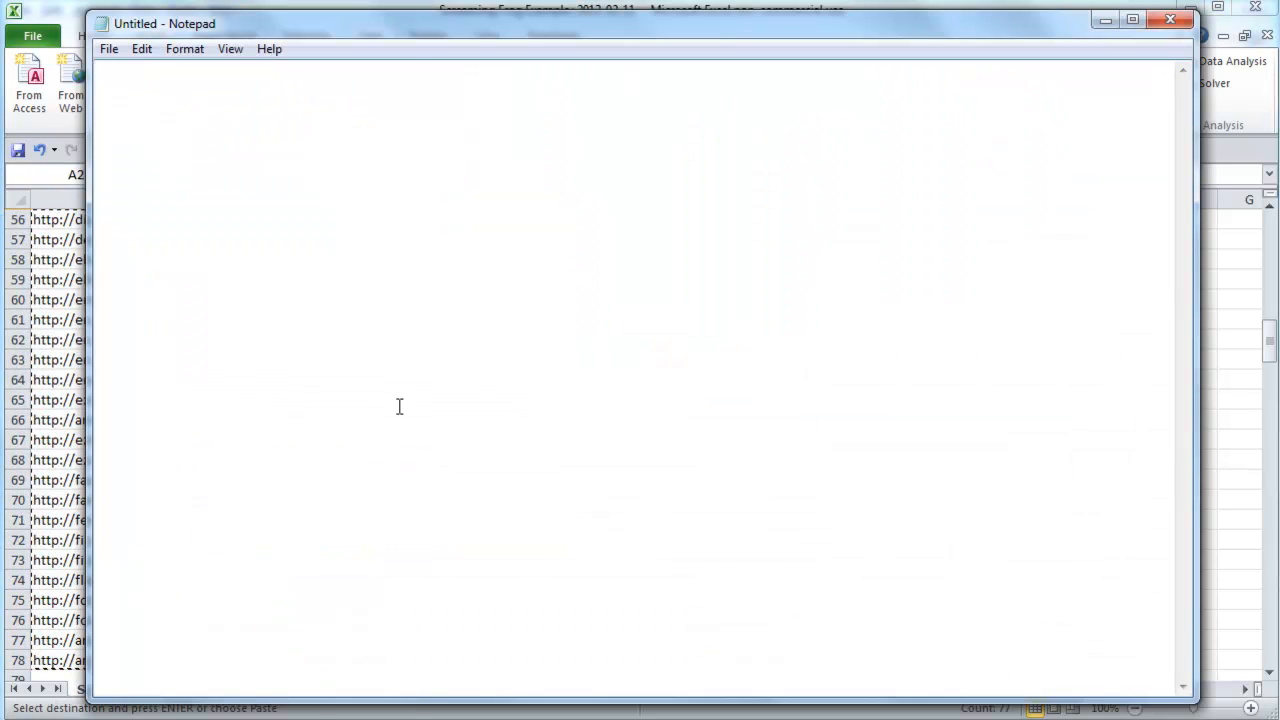
Paste the 78 URLs into Notepad, save as URL Redirect Check, and close Notepad
{"action": "key", "text": "ctrl+v"}
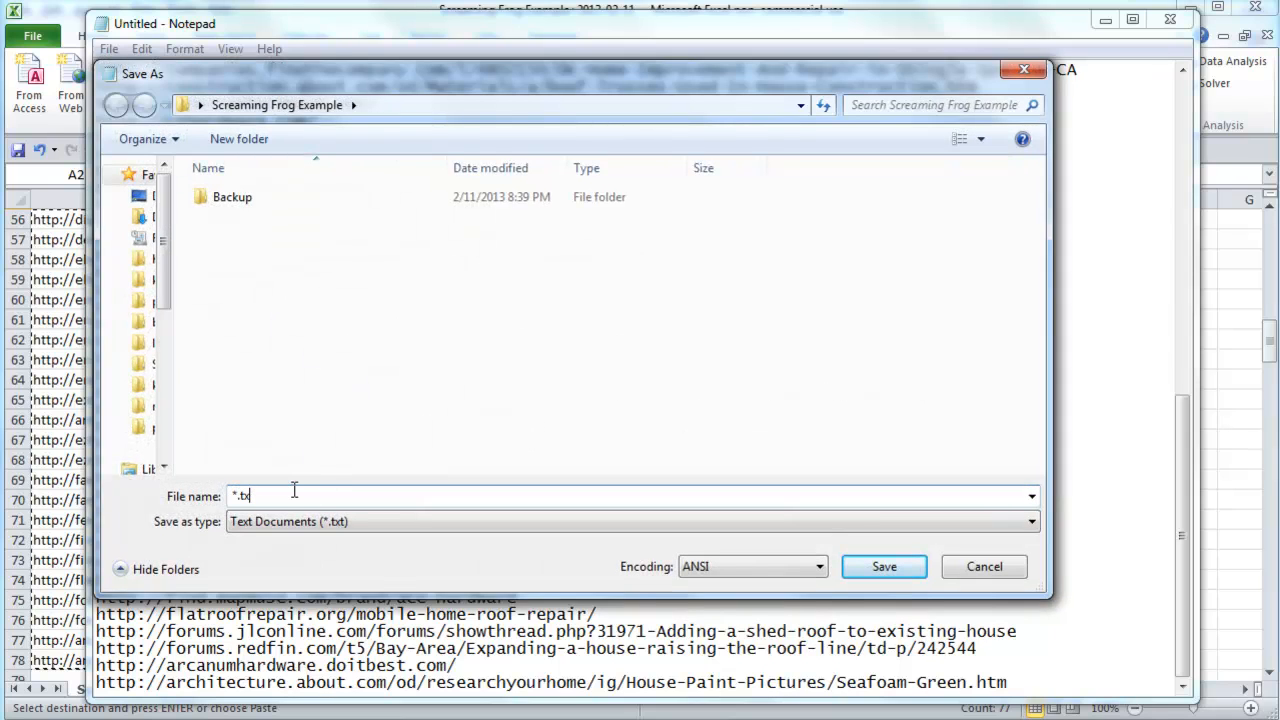
{"action": "type", "text": "URL Redirect Check"}
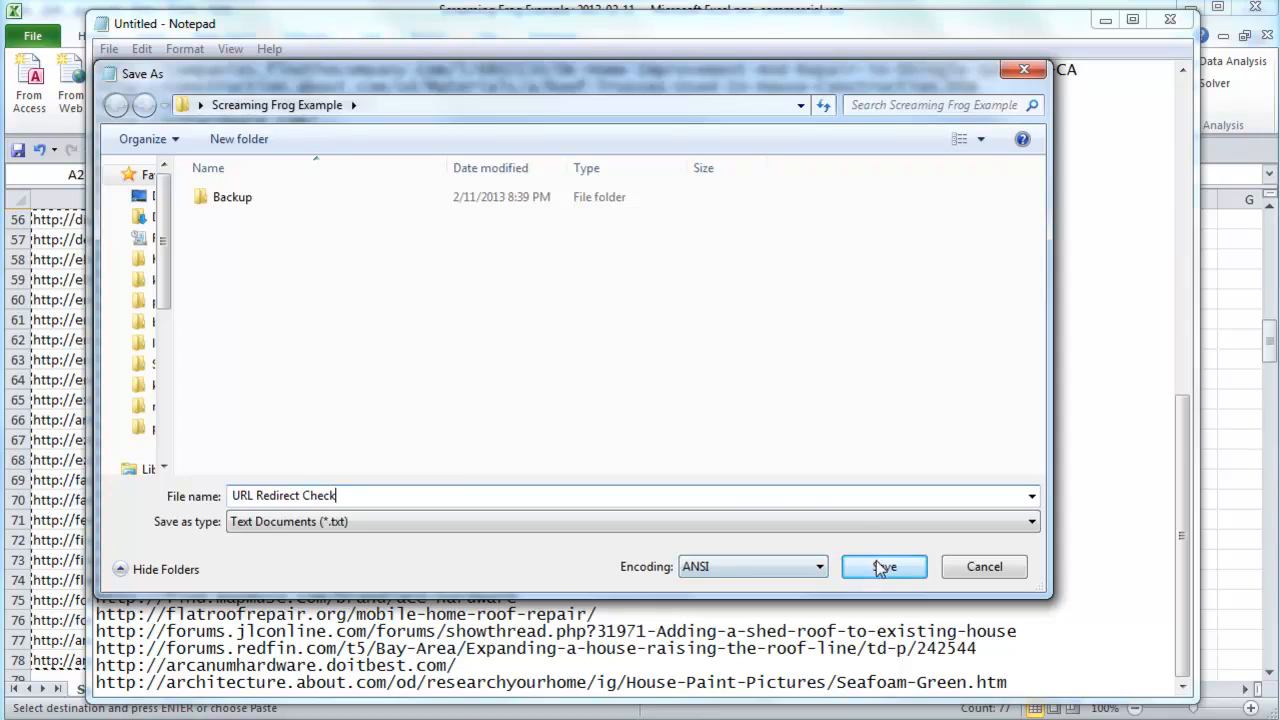
{"action": "left_click", "coordinate": [884, 566]}
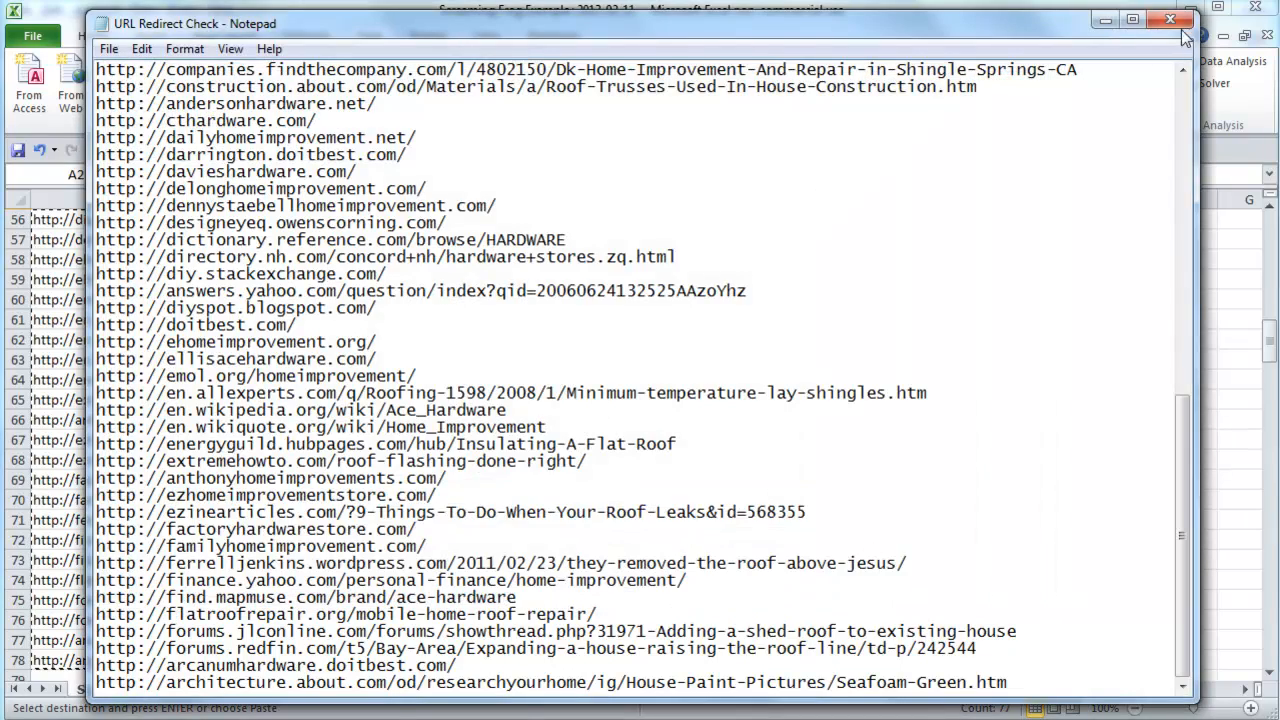
{"action": "left_click", "coordinate": [1198, 20]}
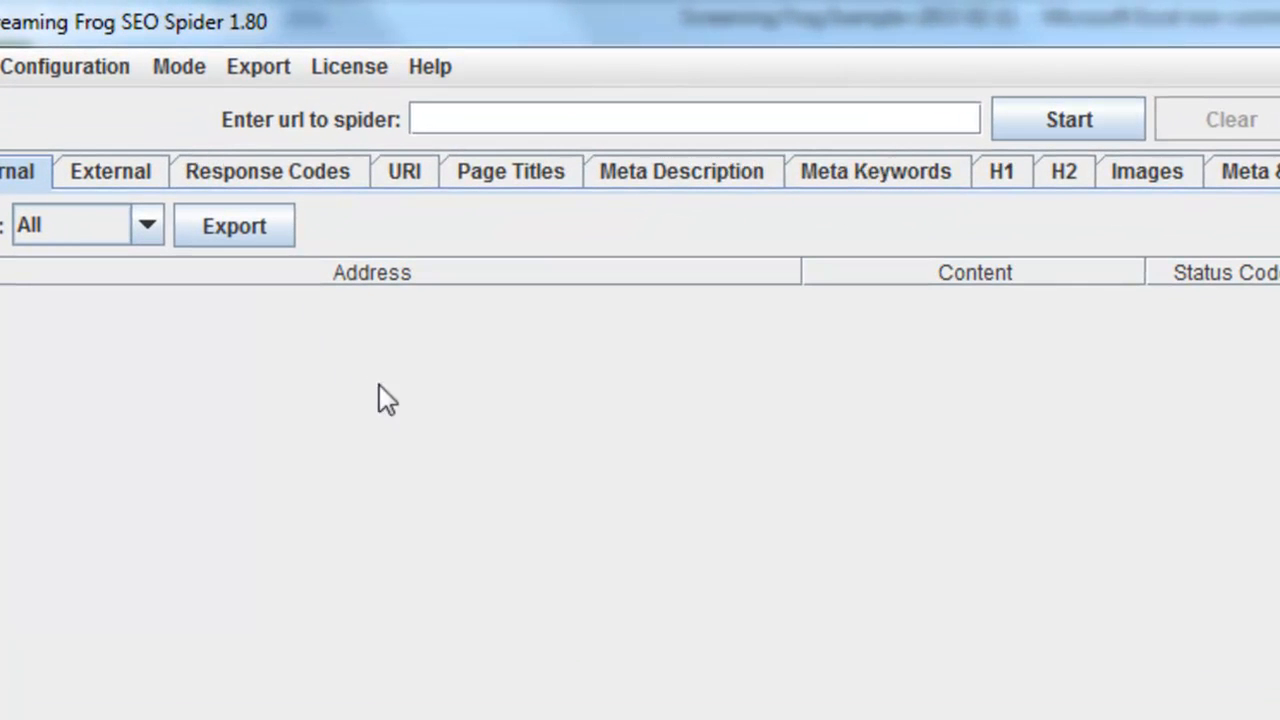
Switch to list mode and load URL Redirect Check.txt as the crawl list, accepting the URLs read
{"action": "left_click", "coordinate": [178, 66]}
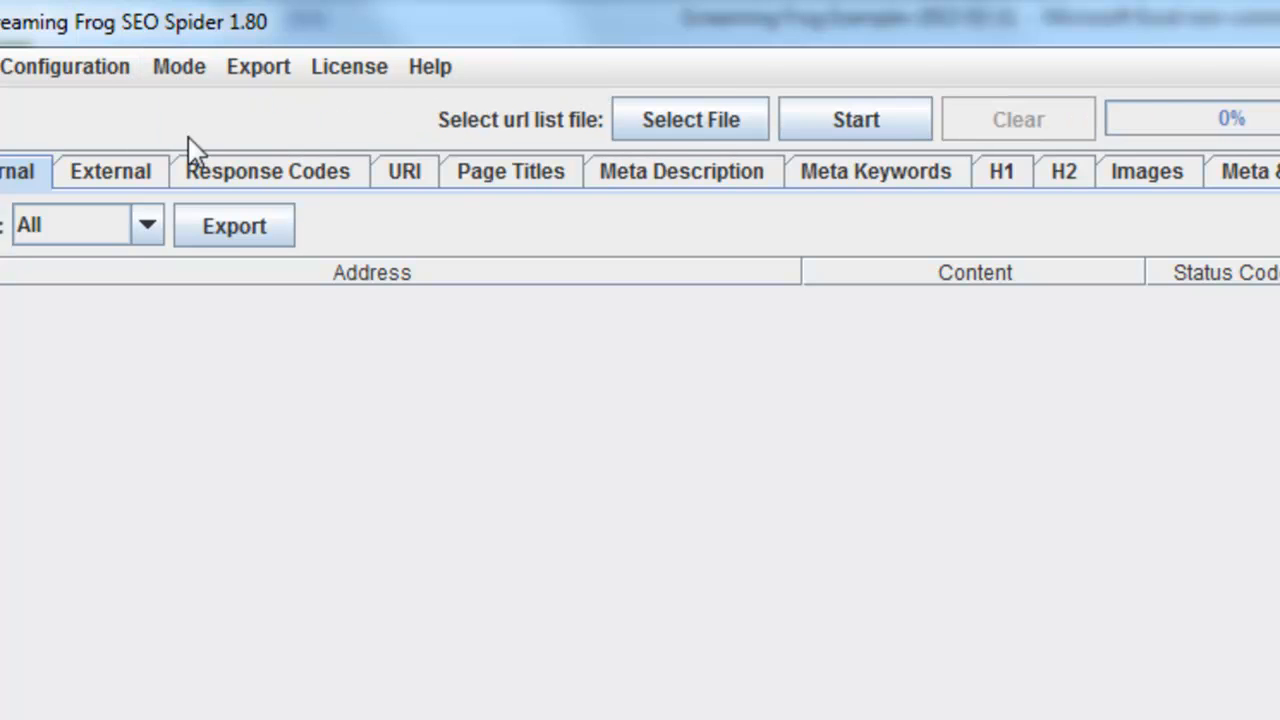
{"action": "mouse_move", "coordinate": [216, 40]}
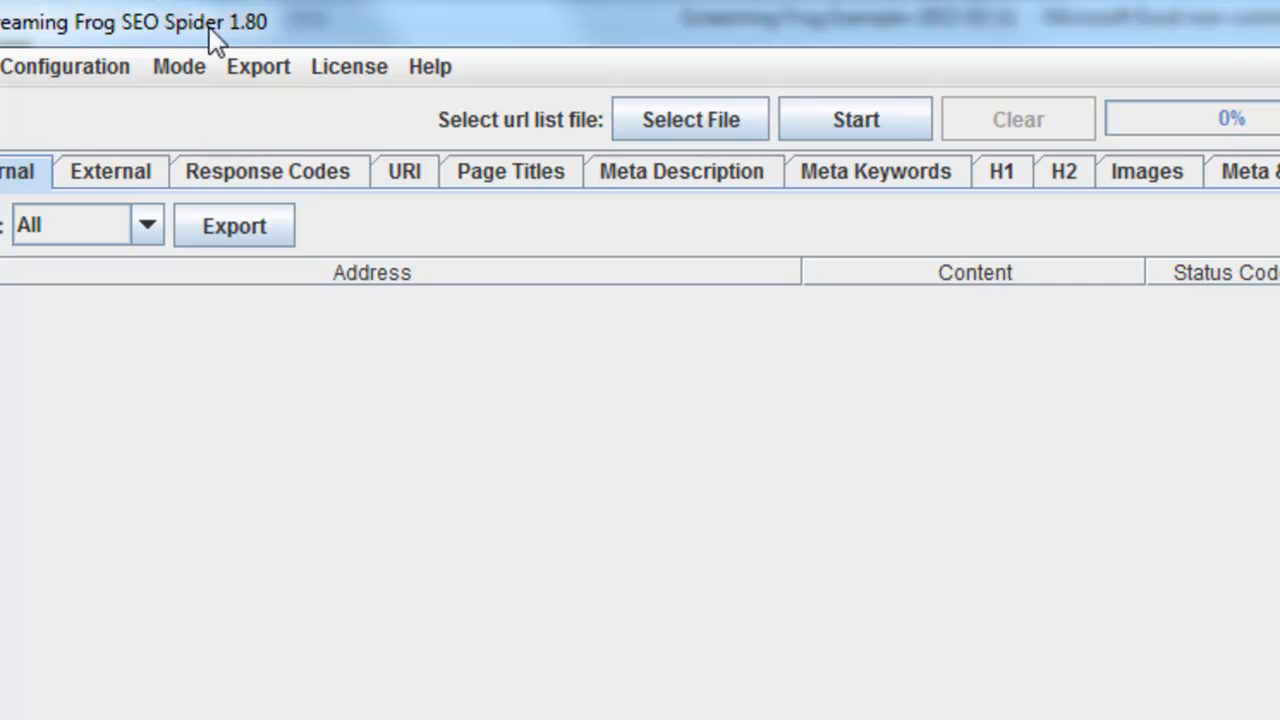
{"action": "mouse_move", "coordinate": [656, 358]}
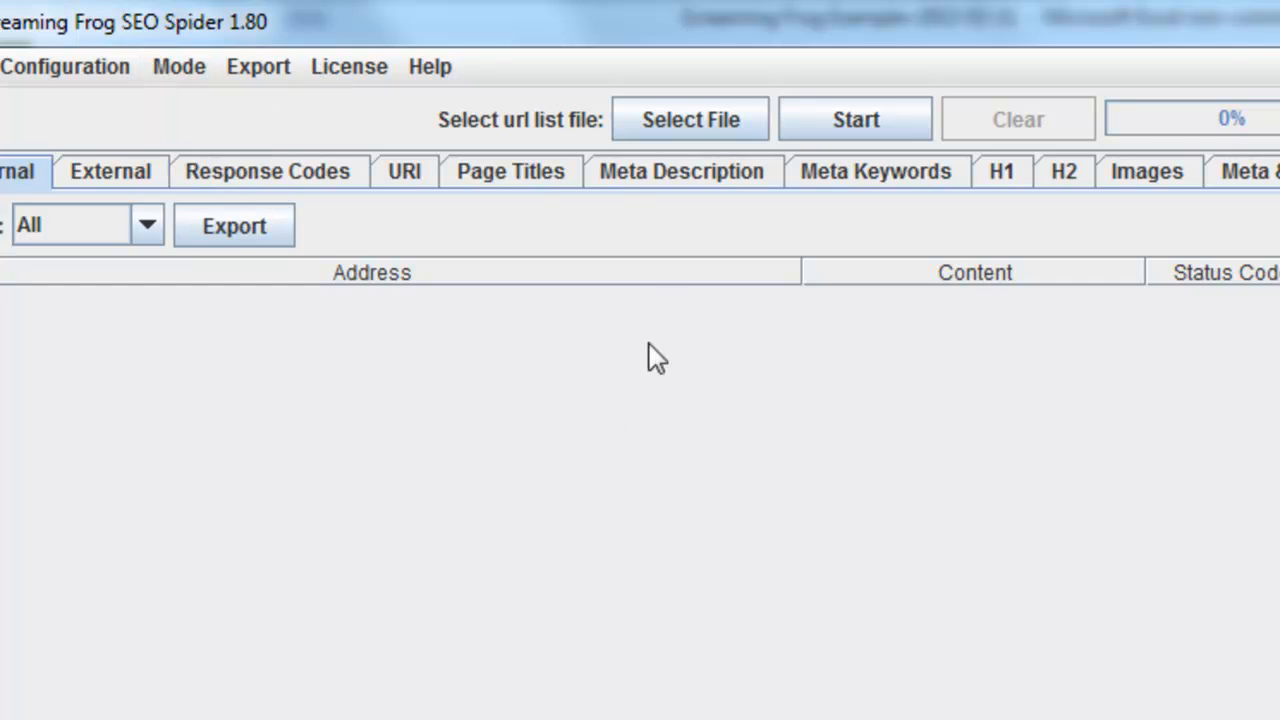
{"action": "left_click", "coordinate": [688, 120]}
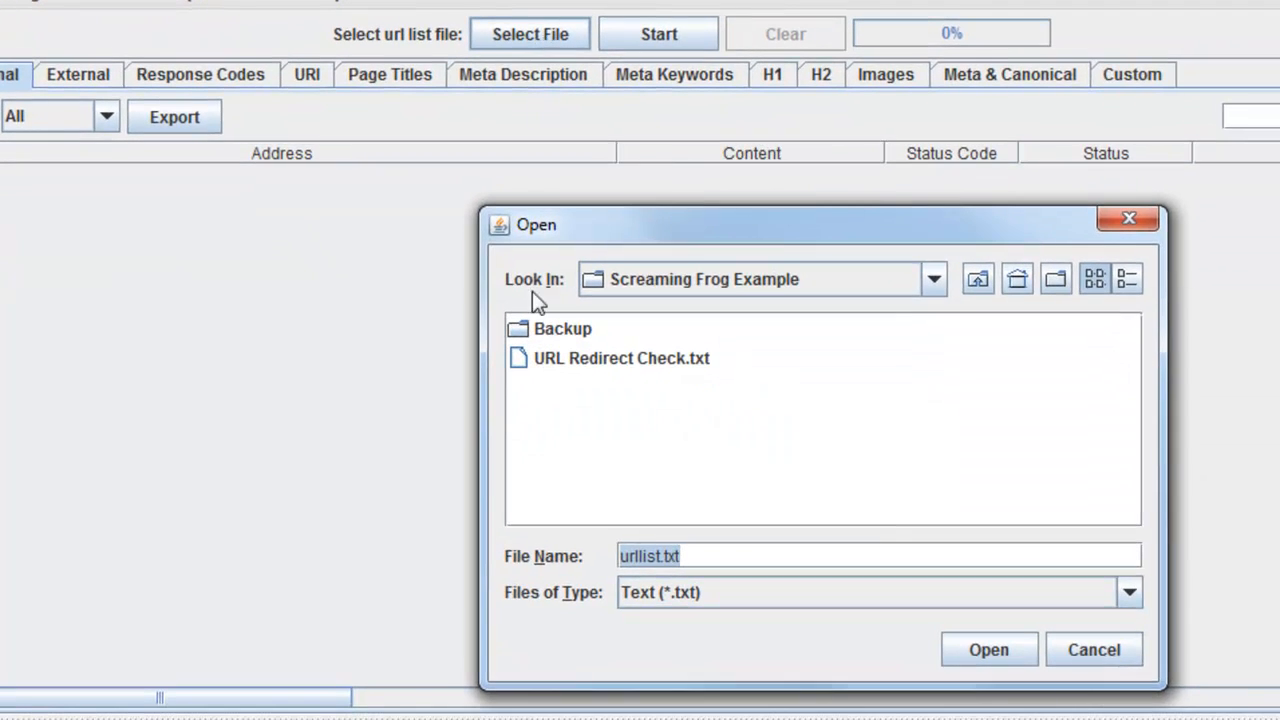
{"action": "left_click", "coordinate": [620, 358]}
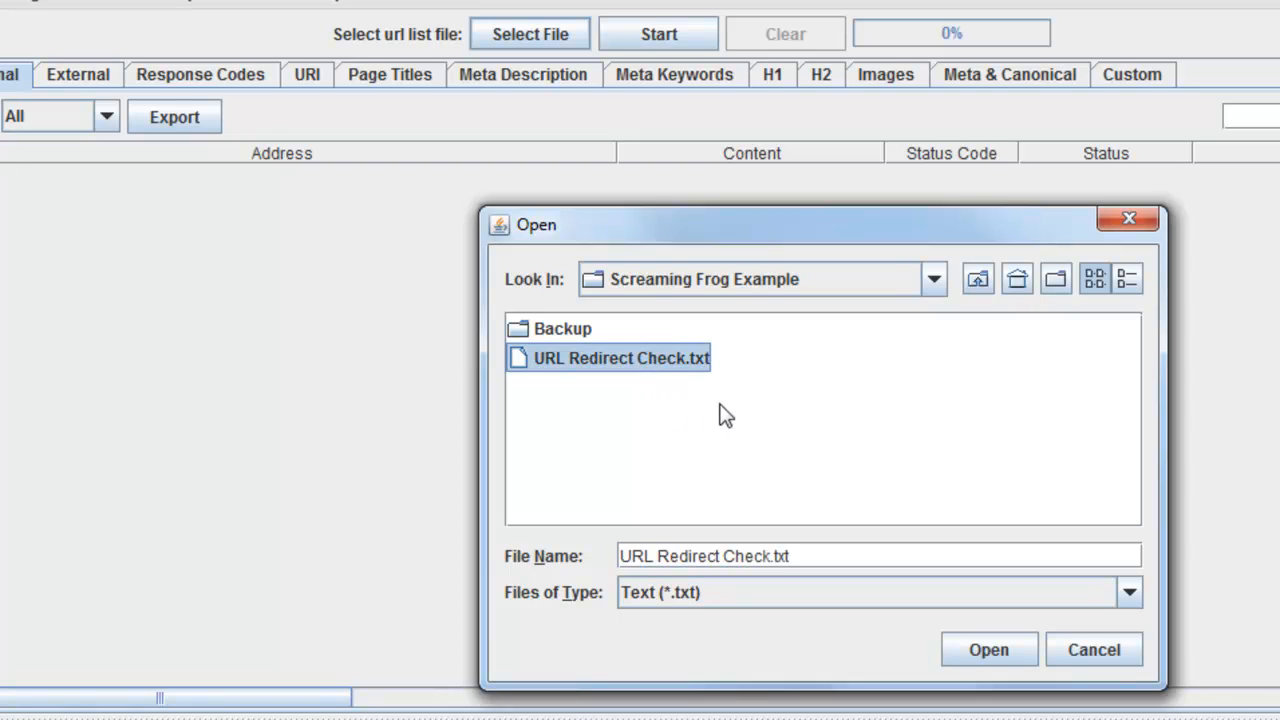
{"action": "mouse_move", "coordinate": [690, 384]}
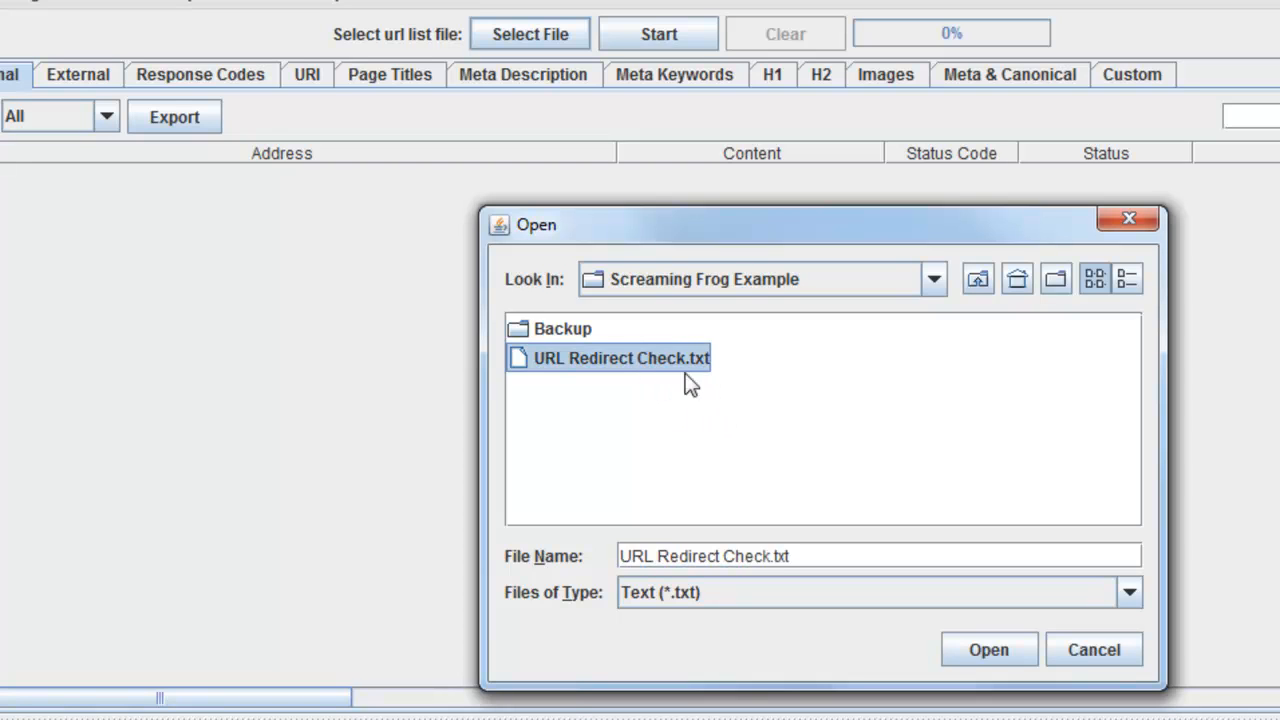
{"action": "left_click", "coordinate": [988, 650]}
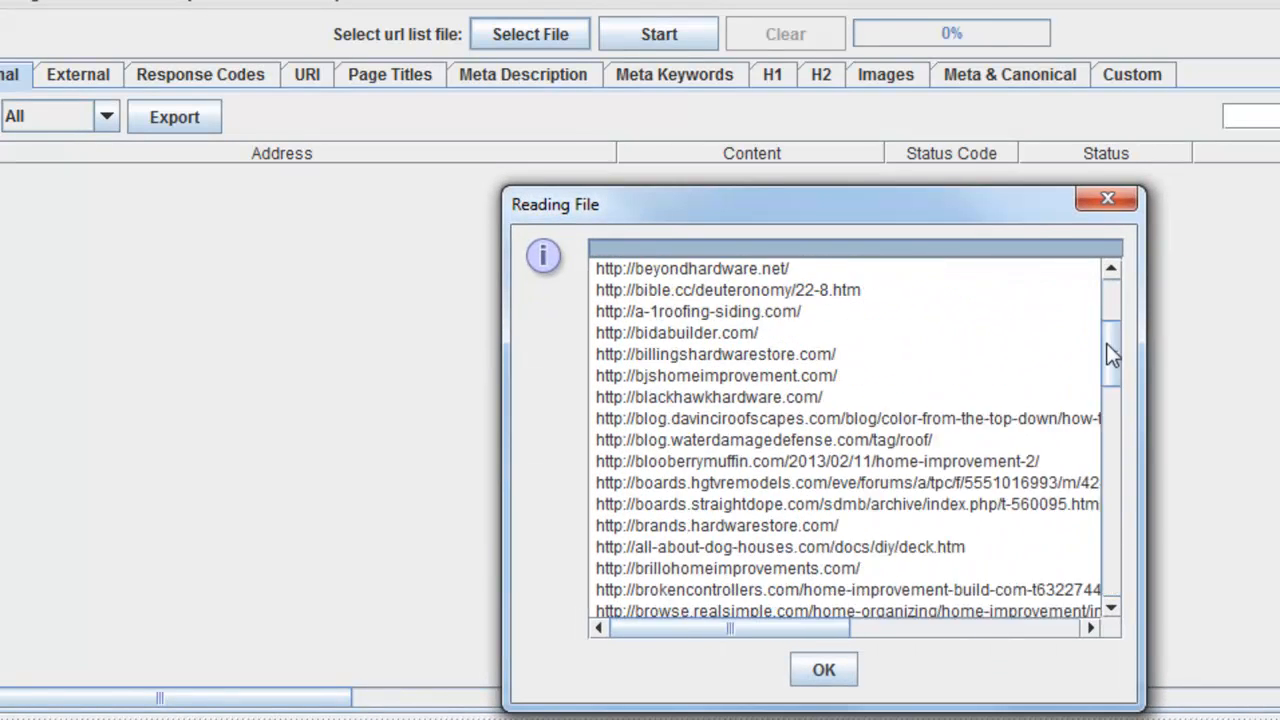
{"action": "left_click", "coordinate": [822, 668]}
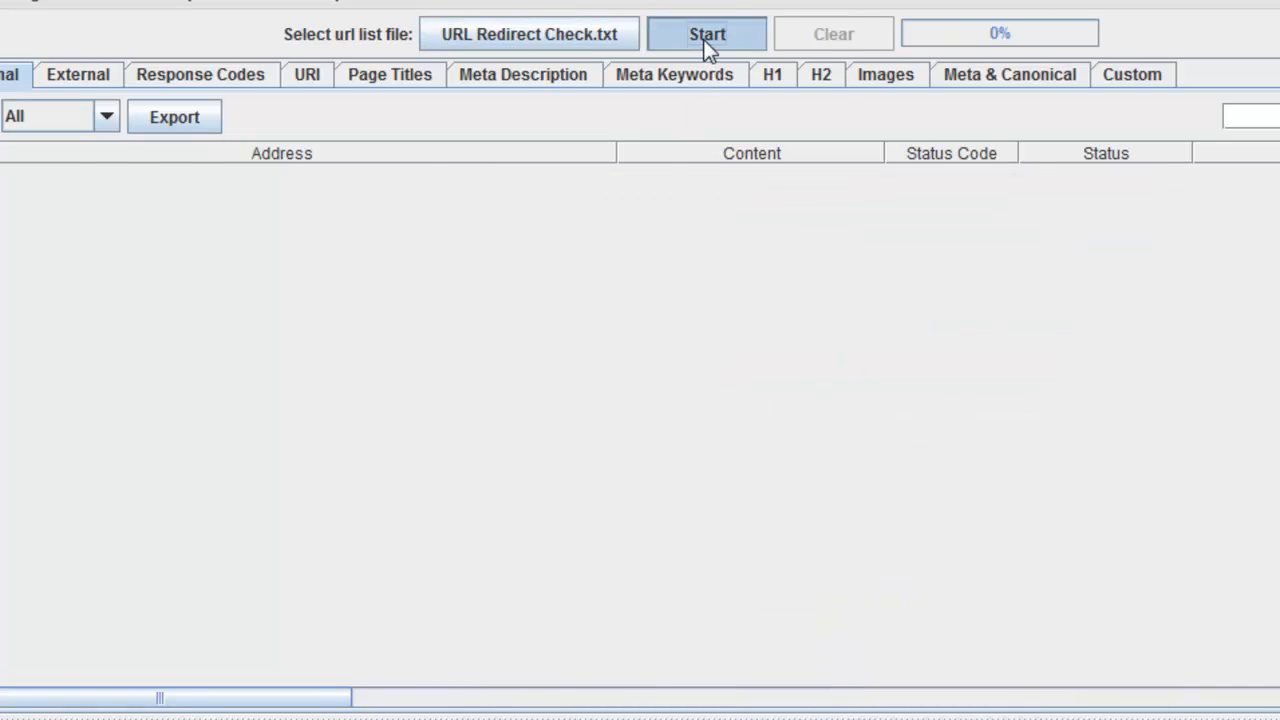
Crawl all 77 listed URLs and sort the results by Status Code to surface the 302 Found pages
{"action": "left_click", "coordinate": [708, 32]}
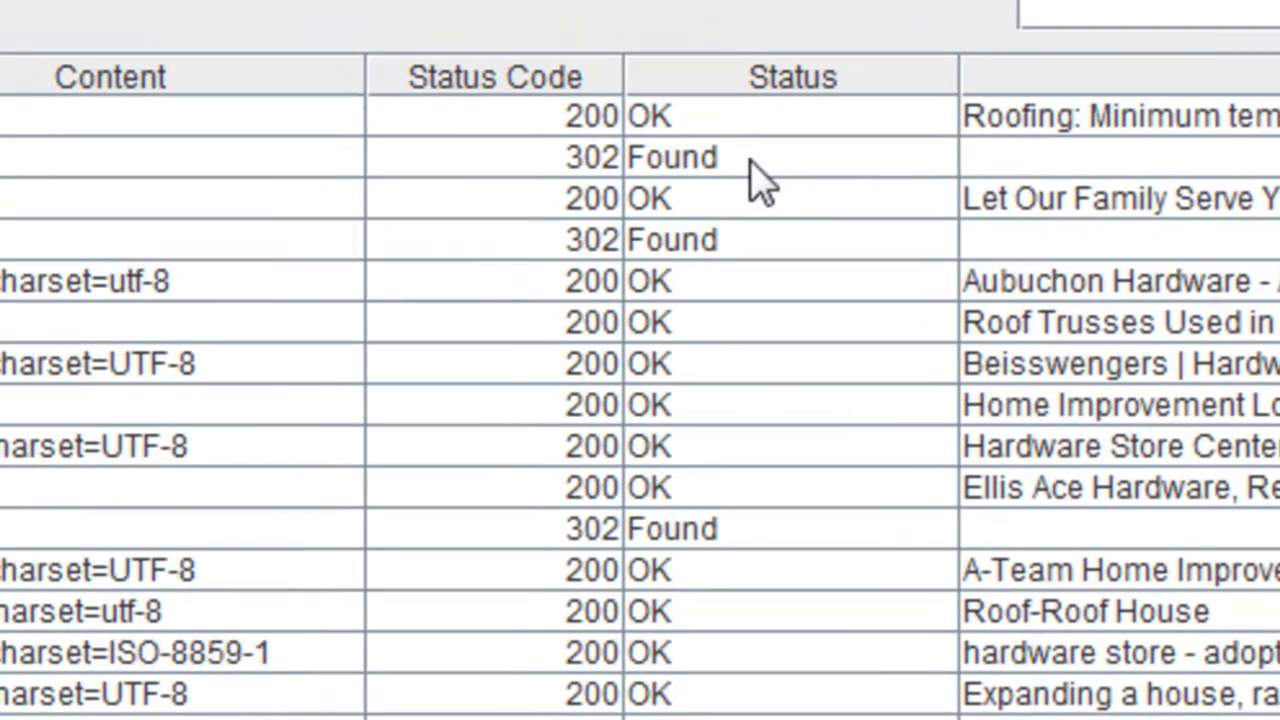
{"action": "scroll", "scroll_direction": "down", "scroll_amount": 3}
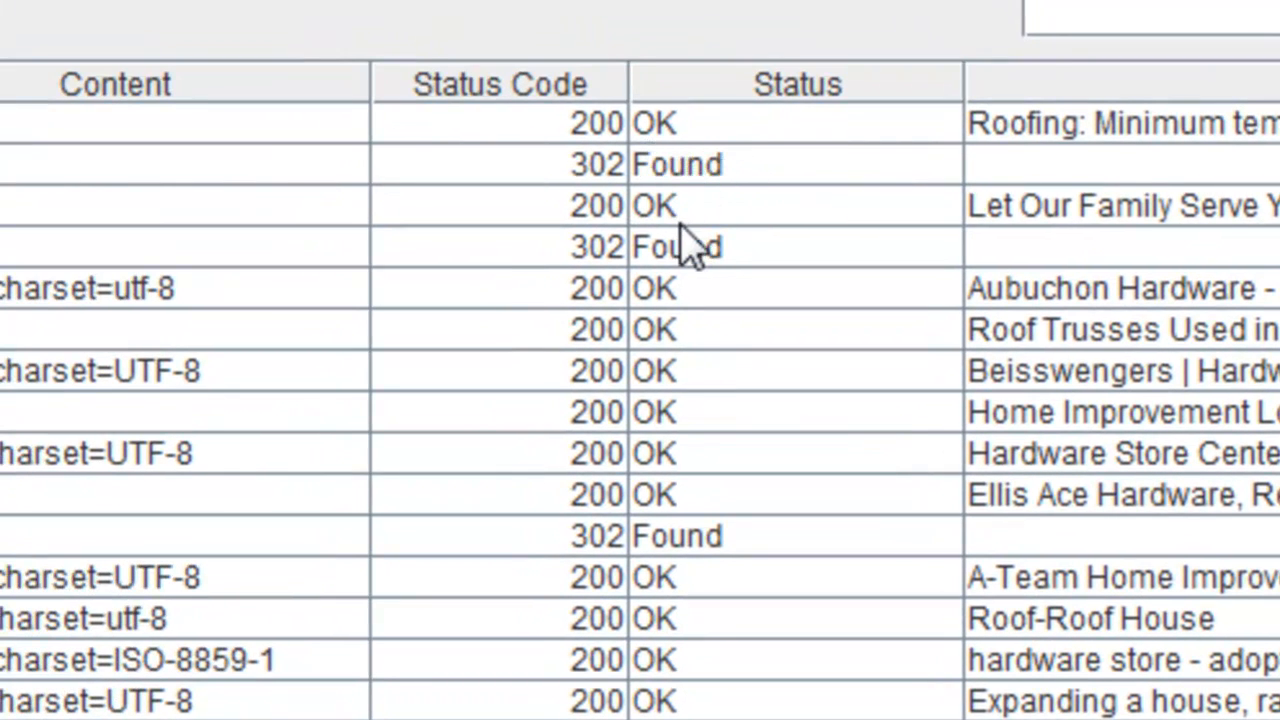
{"action": "left_click", "coordinate": [490, 84]}
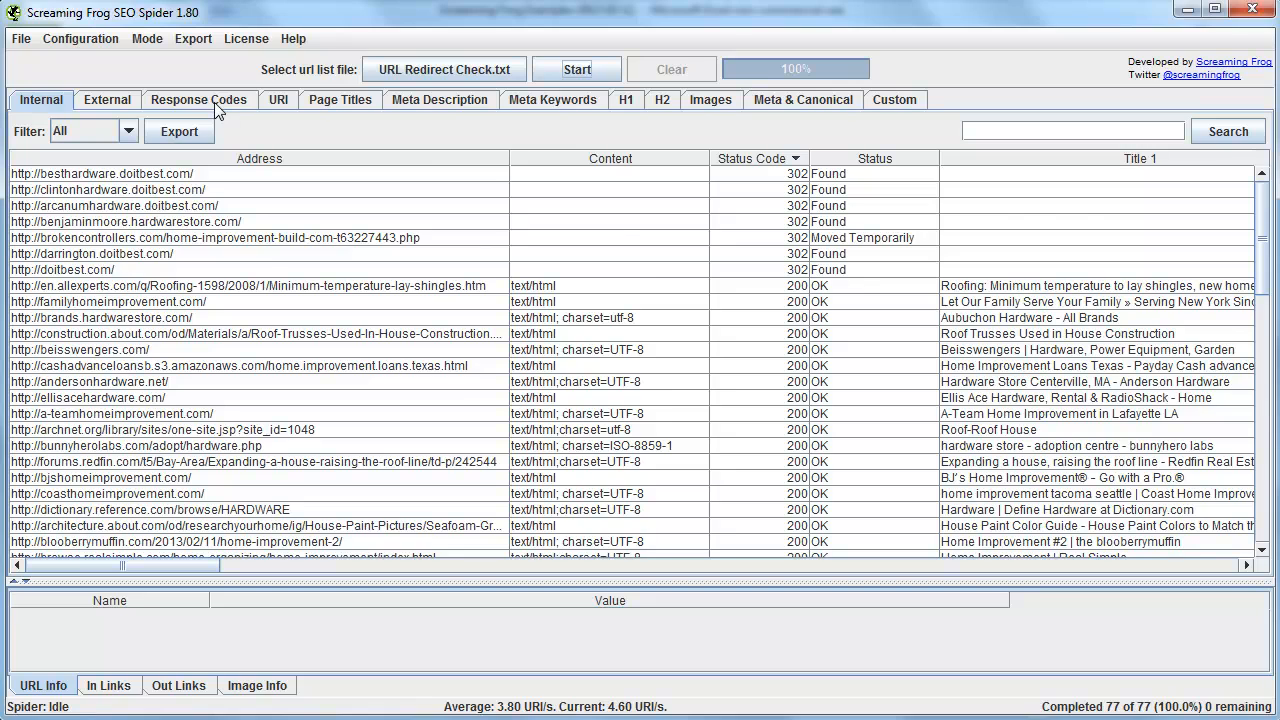
Export the Response Codes results as response_codes_all.csv and open it in Excel
{"action": "left_click", "coordinate": [198, 100]}
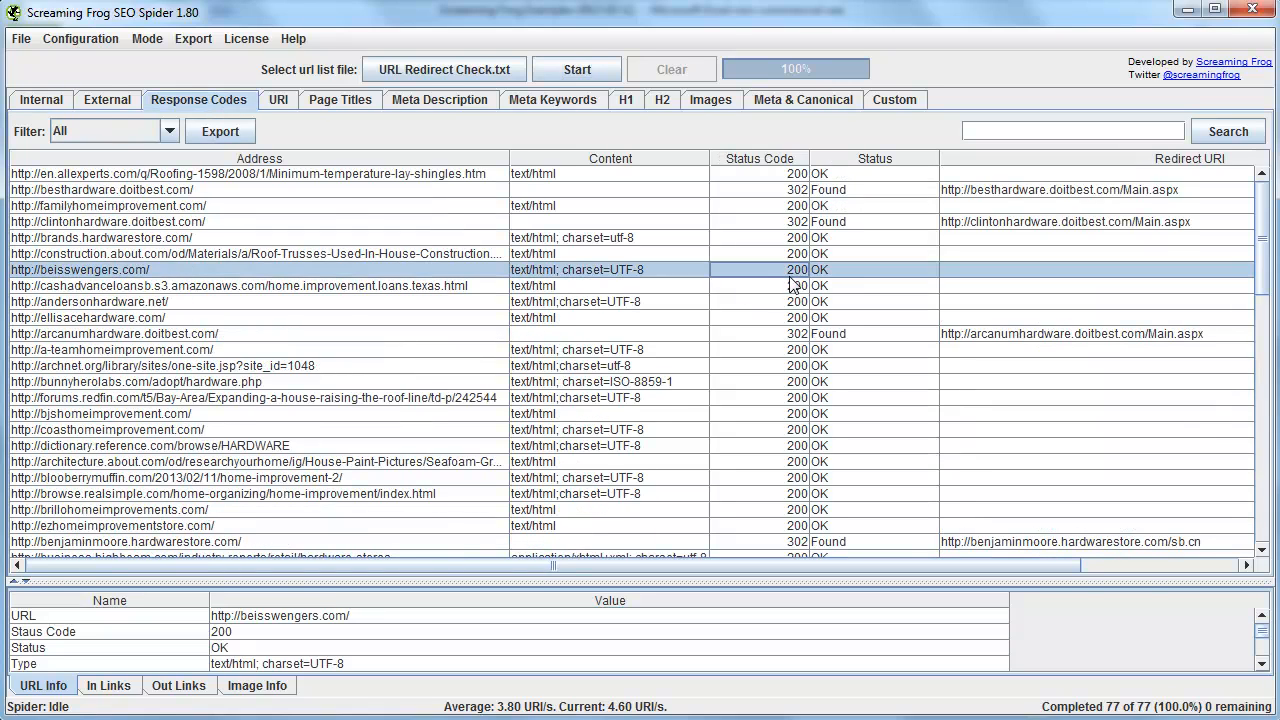
{"action": "left_click", "coordinate": [100, 190]}
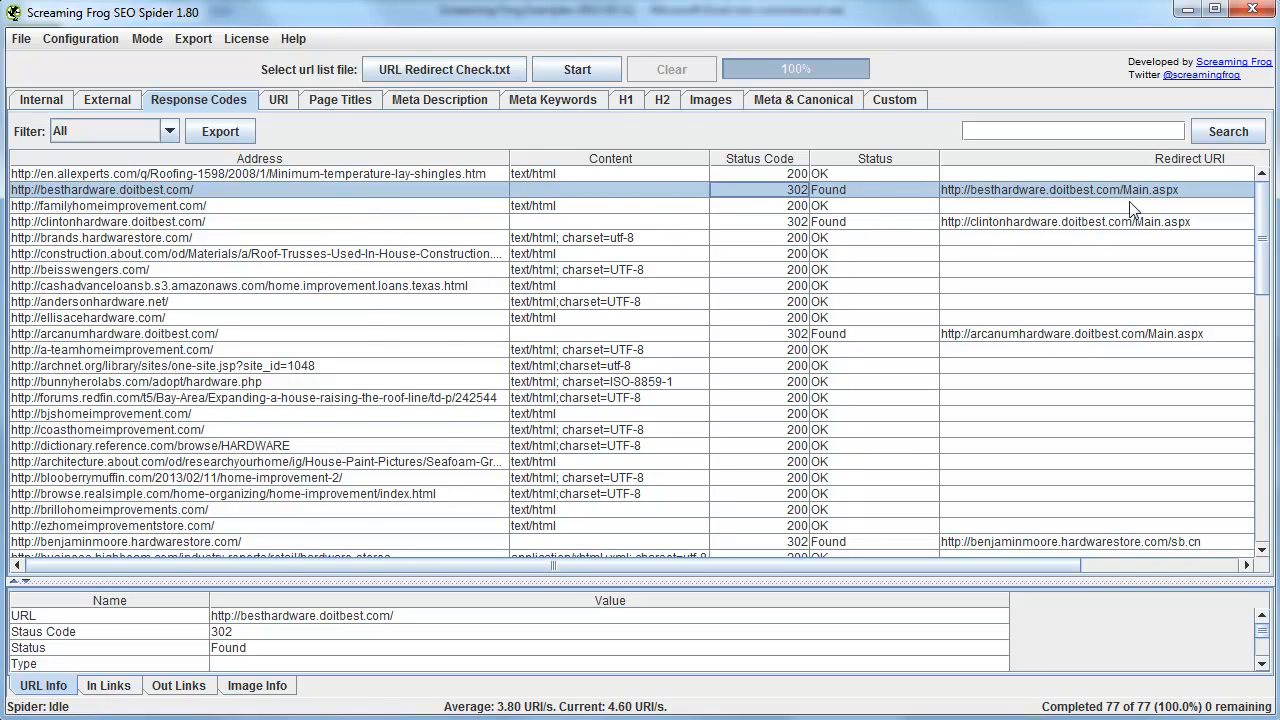
{"action": "scroll", "scroll_direction": "right", "scroll_amount": 3}
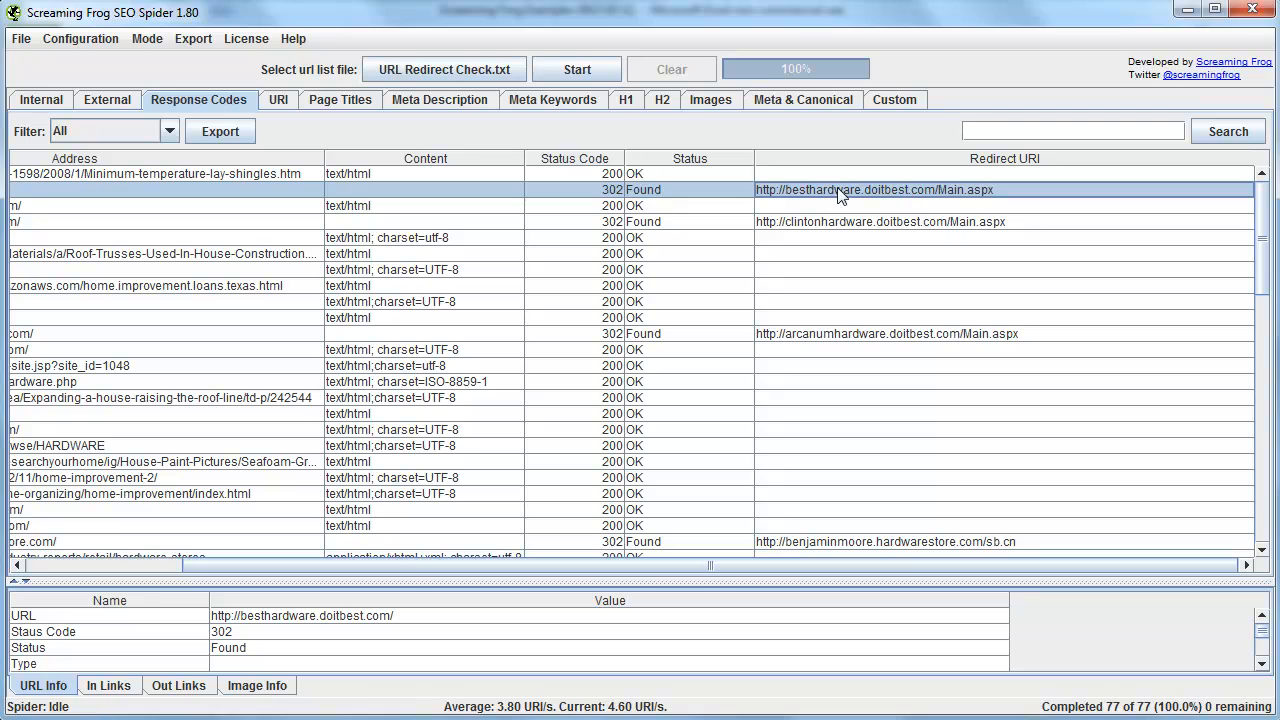
{"action": "mouse_move", "coordinate": [300, 246]}
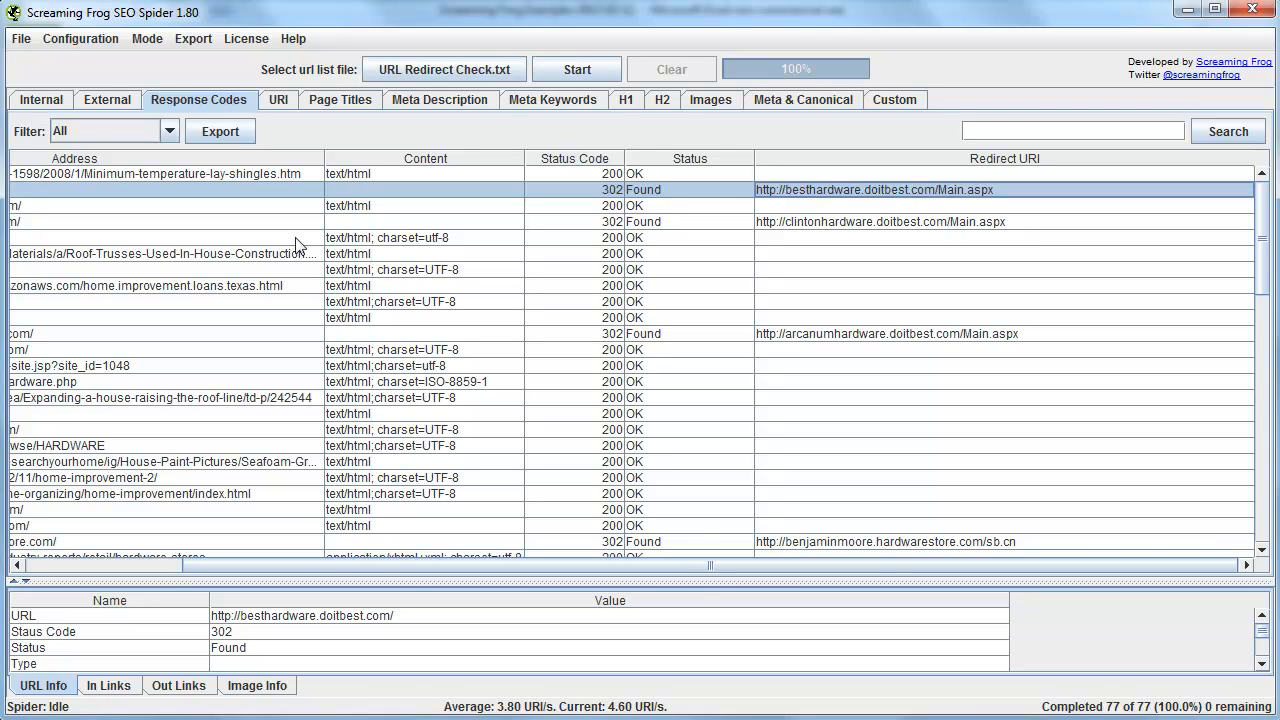
{"action": "left_click", "coordinate": [220, 132]}
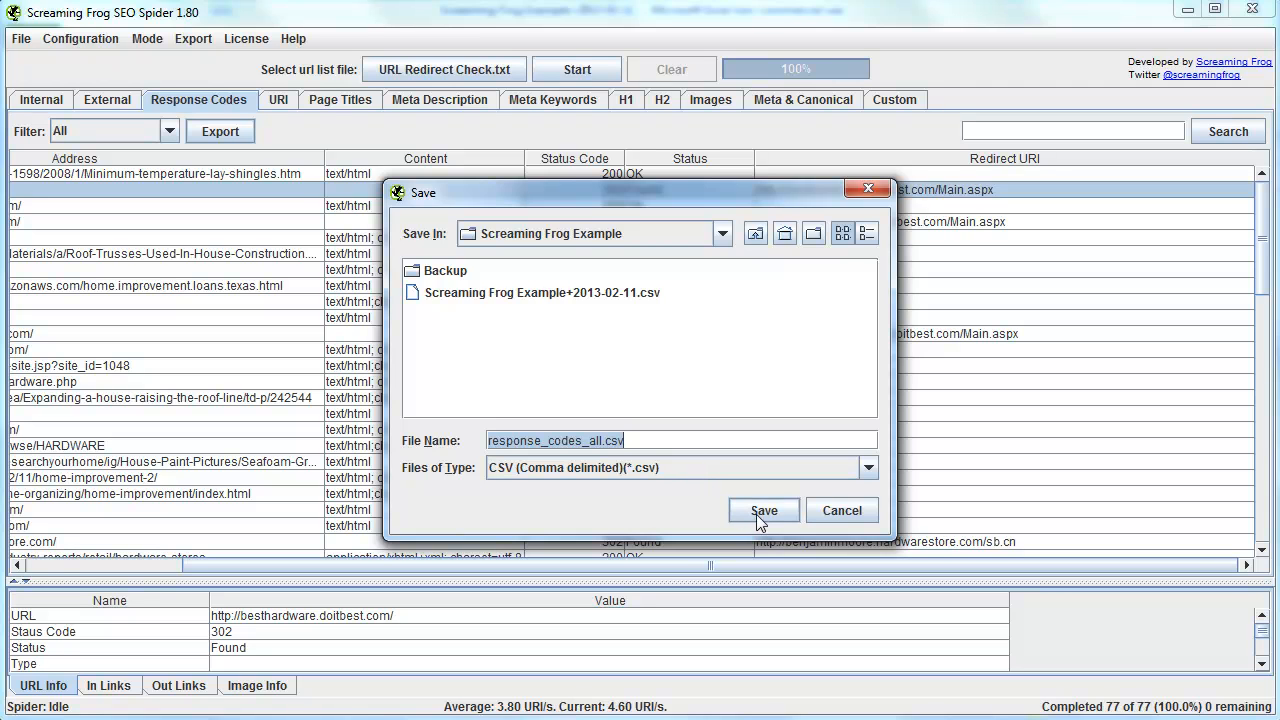
{"action": "left_click", "coordinate": [764, 510]}
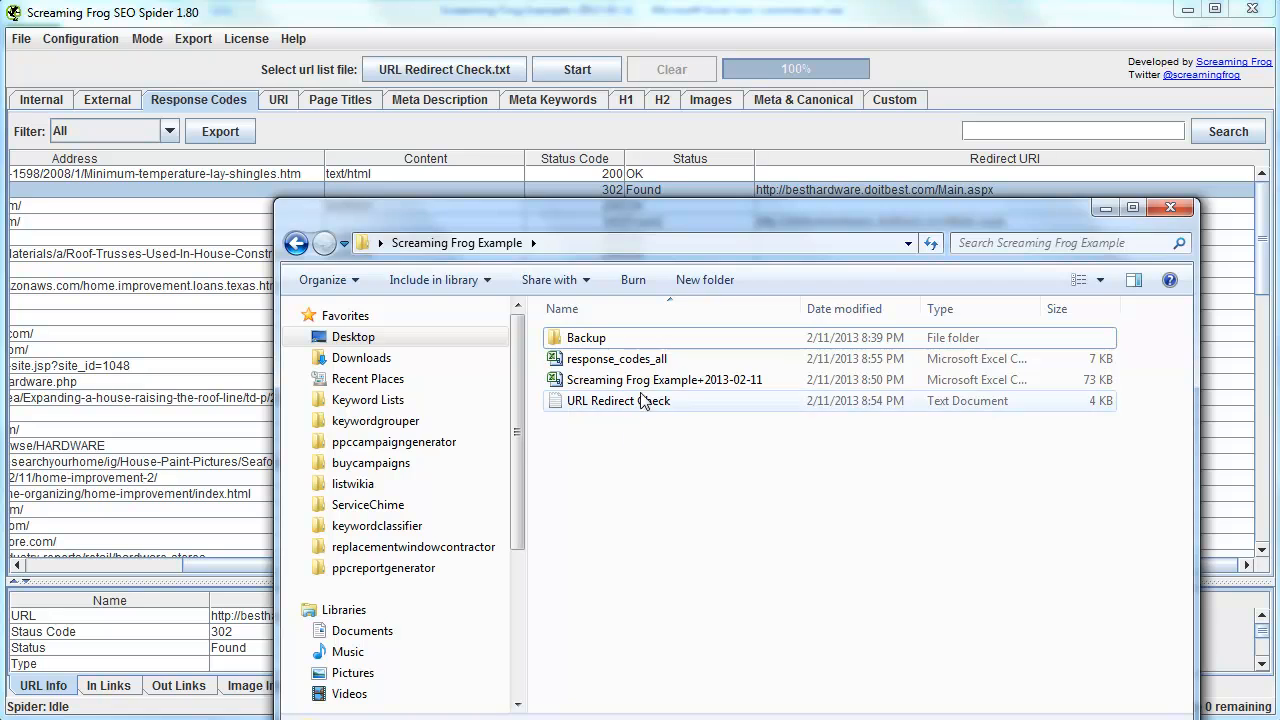
{"action": "double_click", "coordinate": [616, 358]}
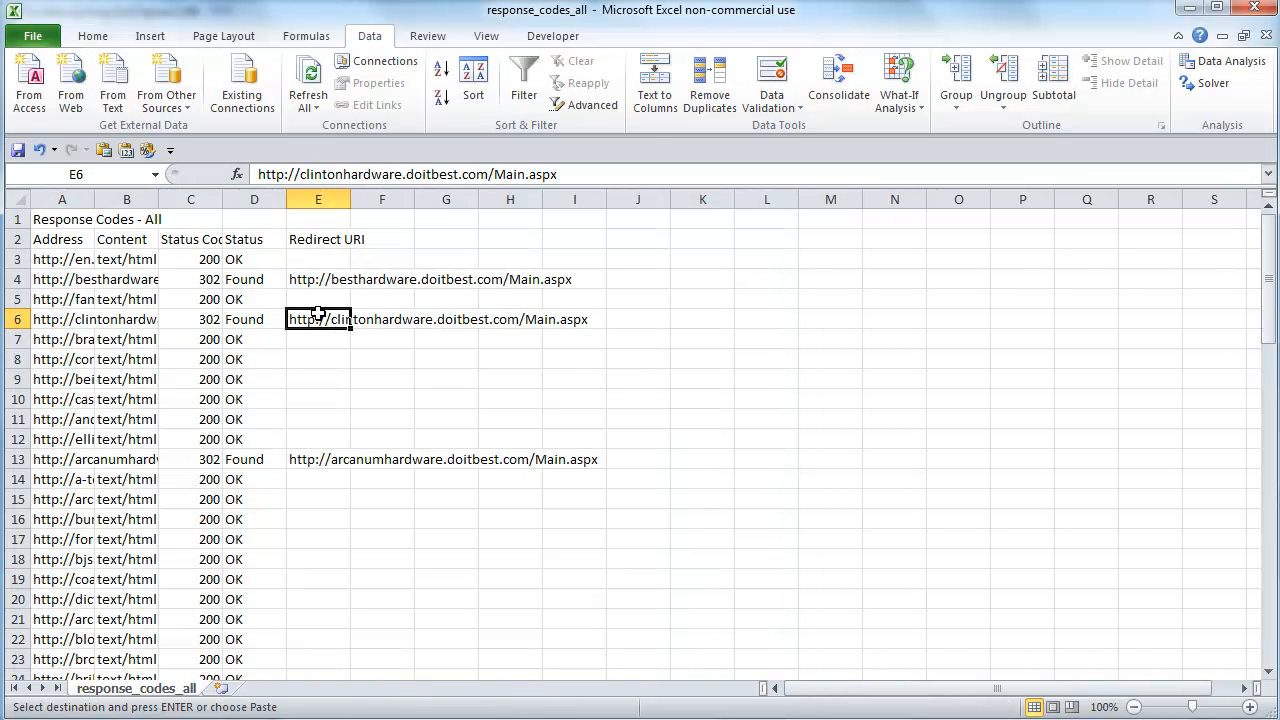
Delete the Response Codes - All title row and select columns A through E
{"action": "left_click", "coordinate": [128, 280]}
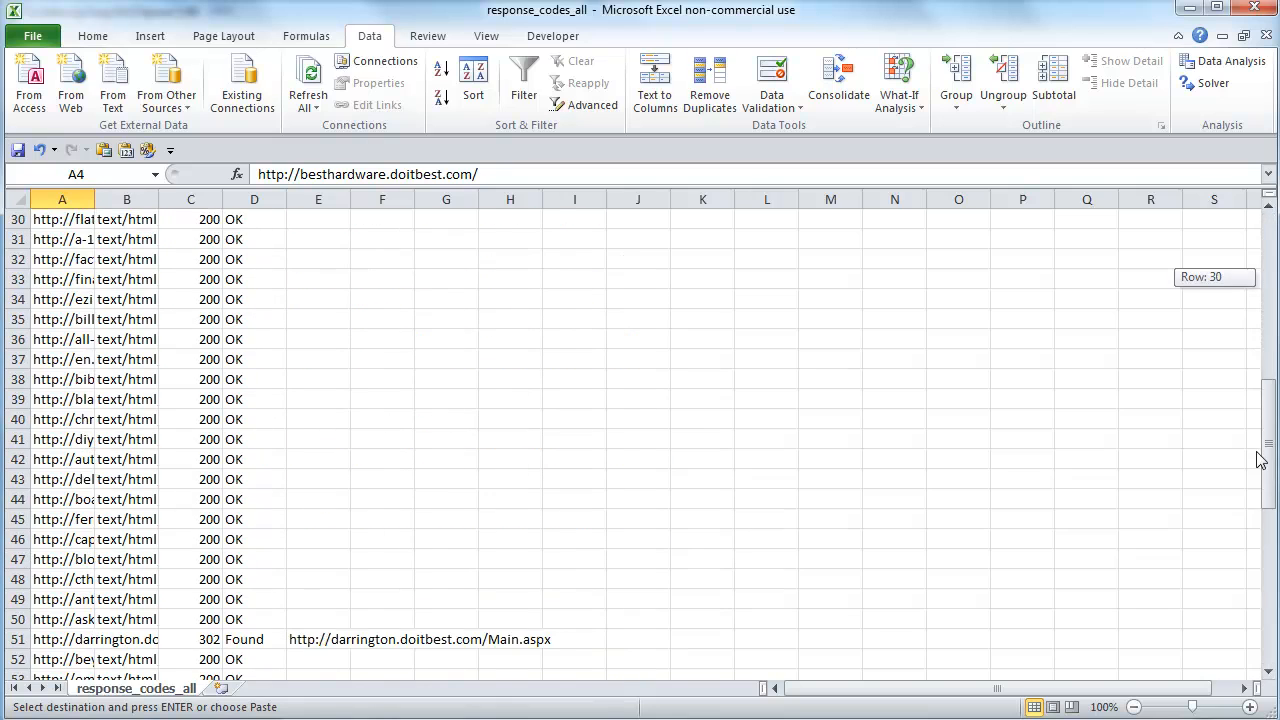
{"action": "scroll", "scroll_direction": "down", "scroll_amount": 3}
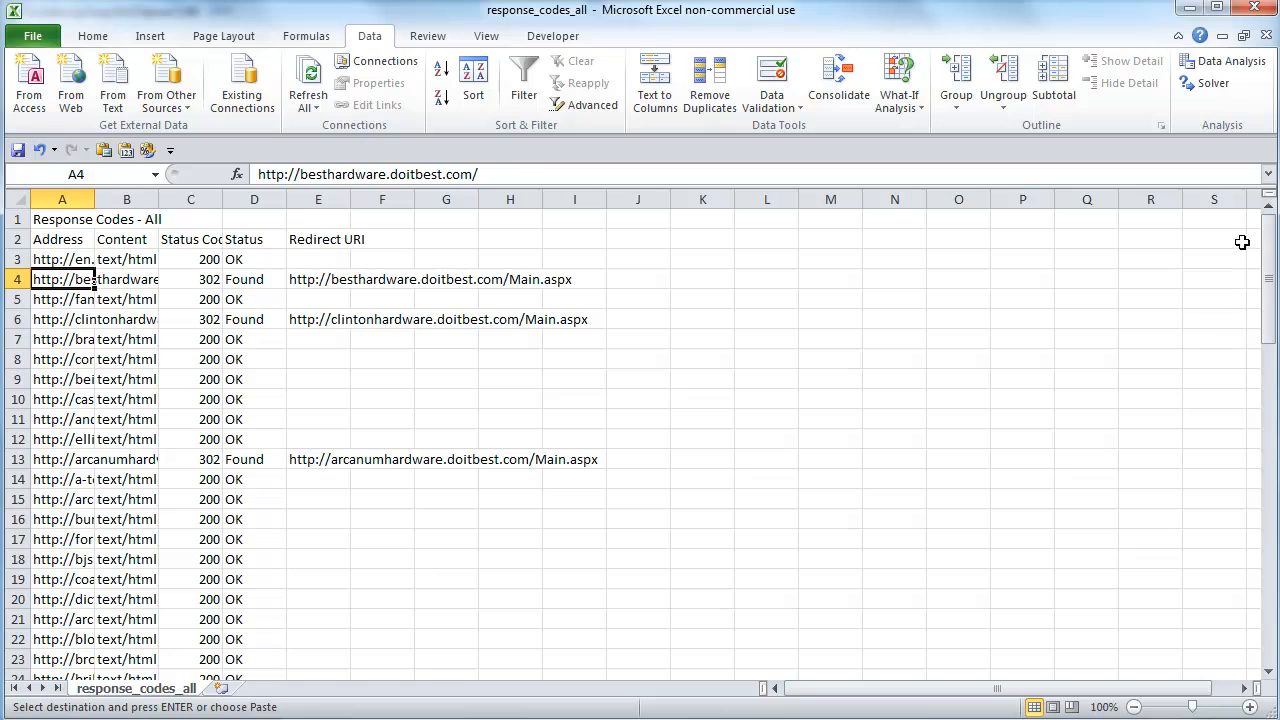
{"action": "left_click", "coordinate": [190, 280]}
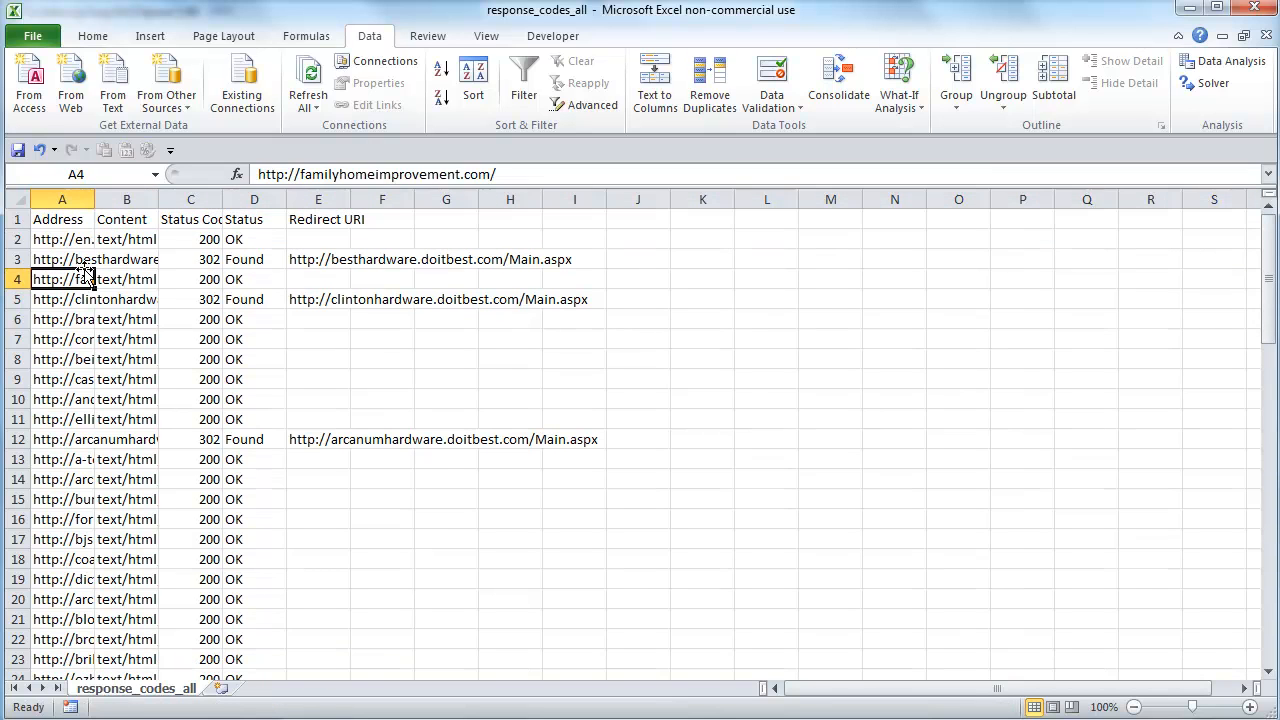
{"action": "left_click", "coordinate": [472, 76]}
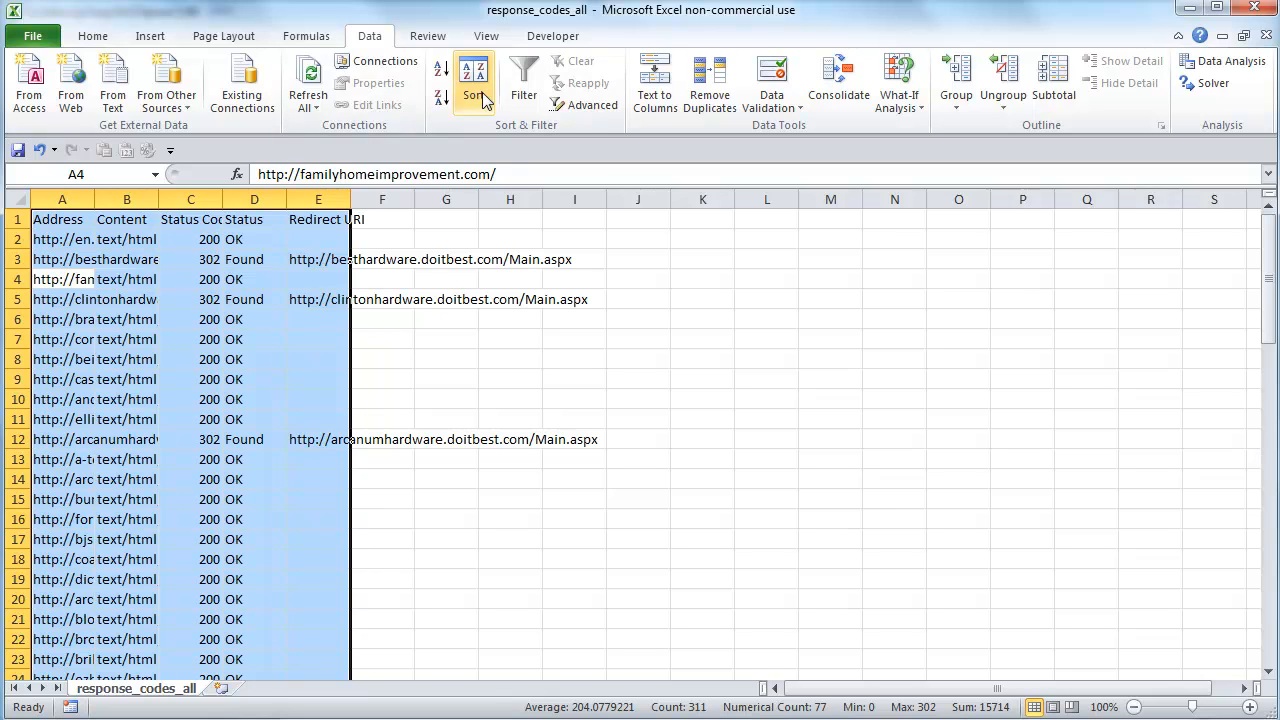
Sort by Status Code ascending and select the seven 302 rows' codes and redirect URLs in rows 72–78
{"action": "left_click", "coordinate": [472, 82]}
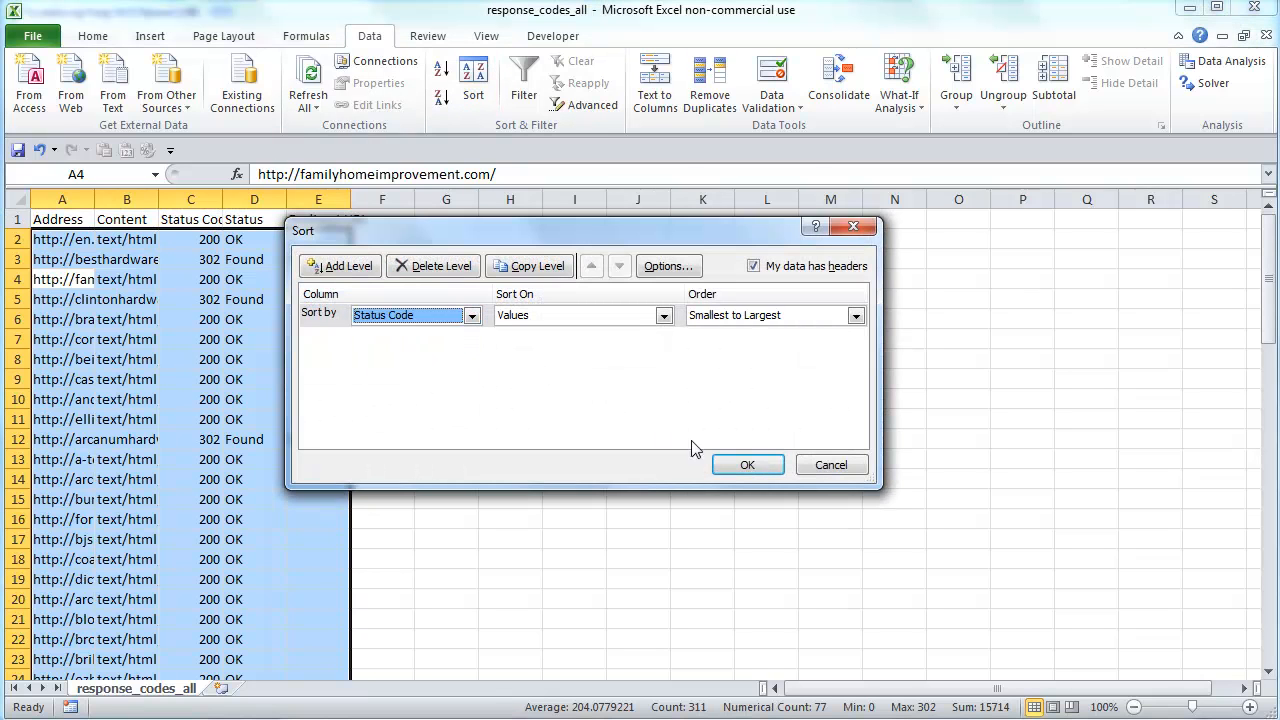
{"action": "left_click", "coordinate": [748, 464]}
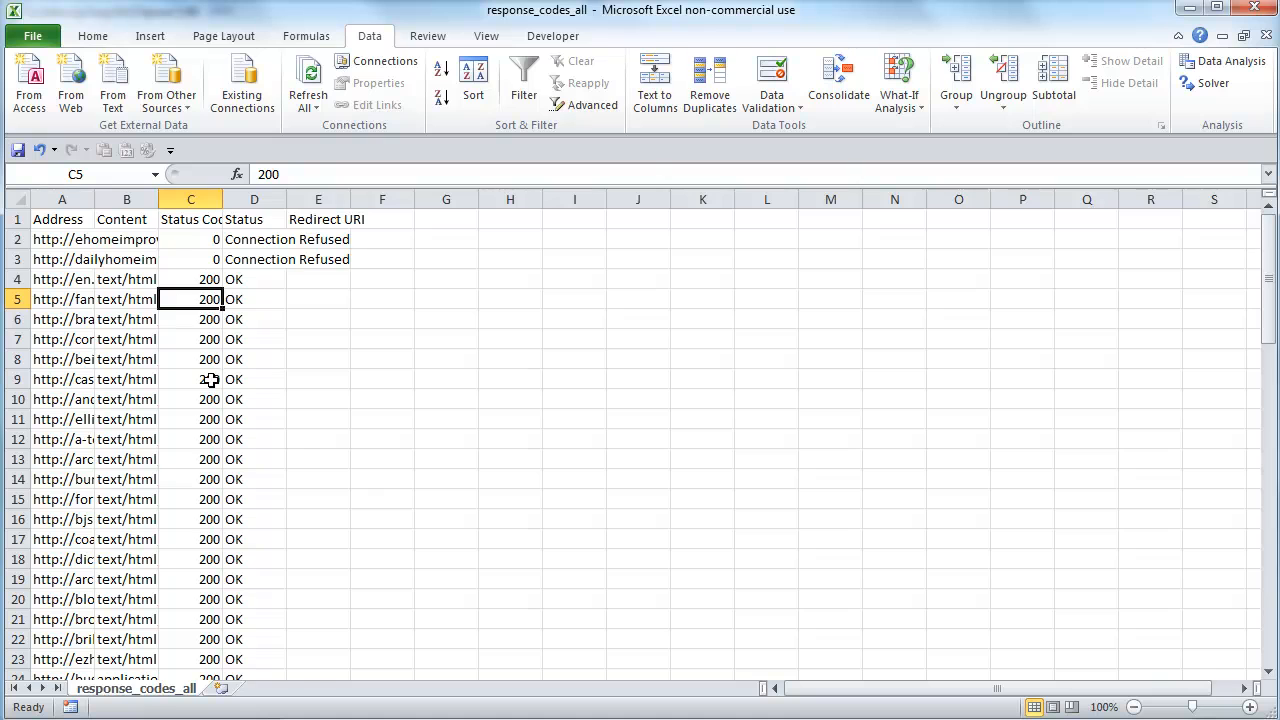
{"action": "scroll", "scroll_direction": "down", "scroll_amount": 3}
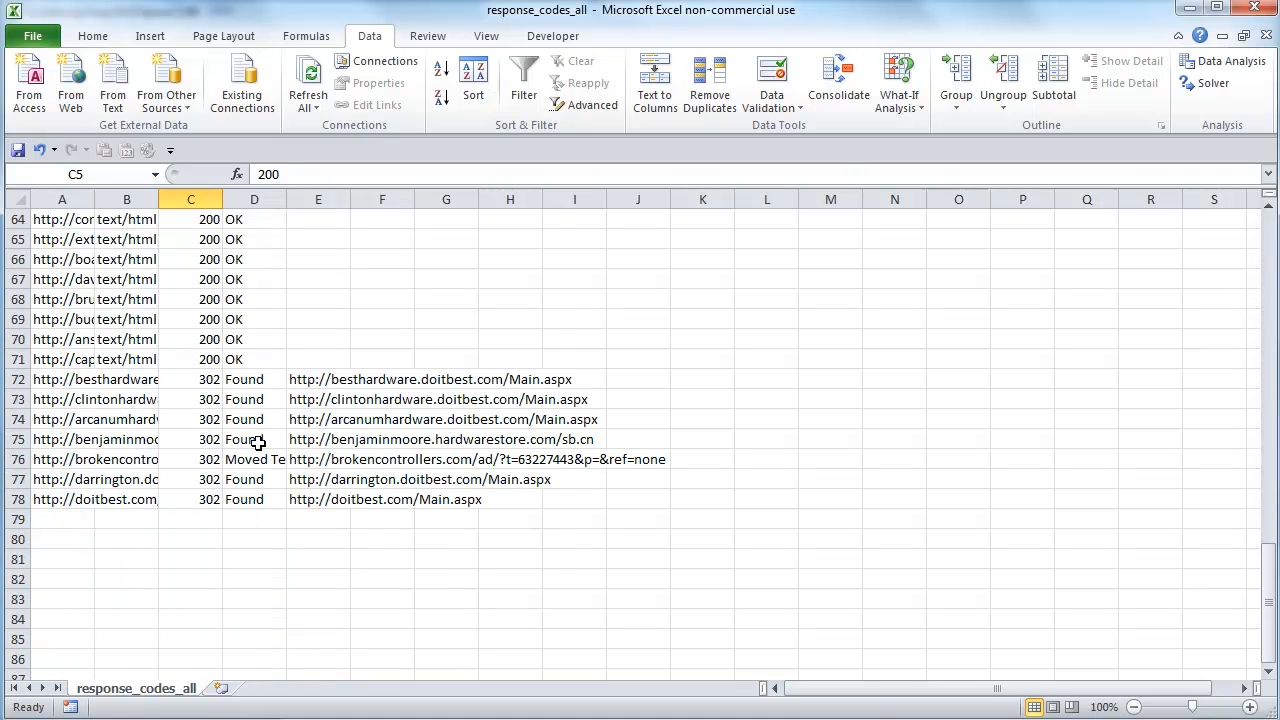
{"action": "left_click_drag", "start_coordinate": [190, 380], "coordinate": [190, 500]}
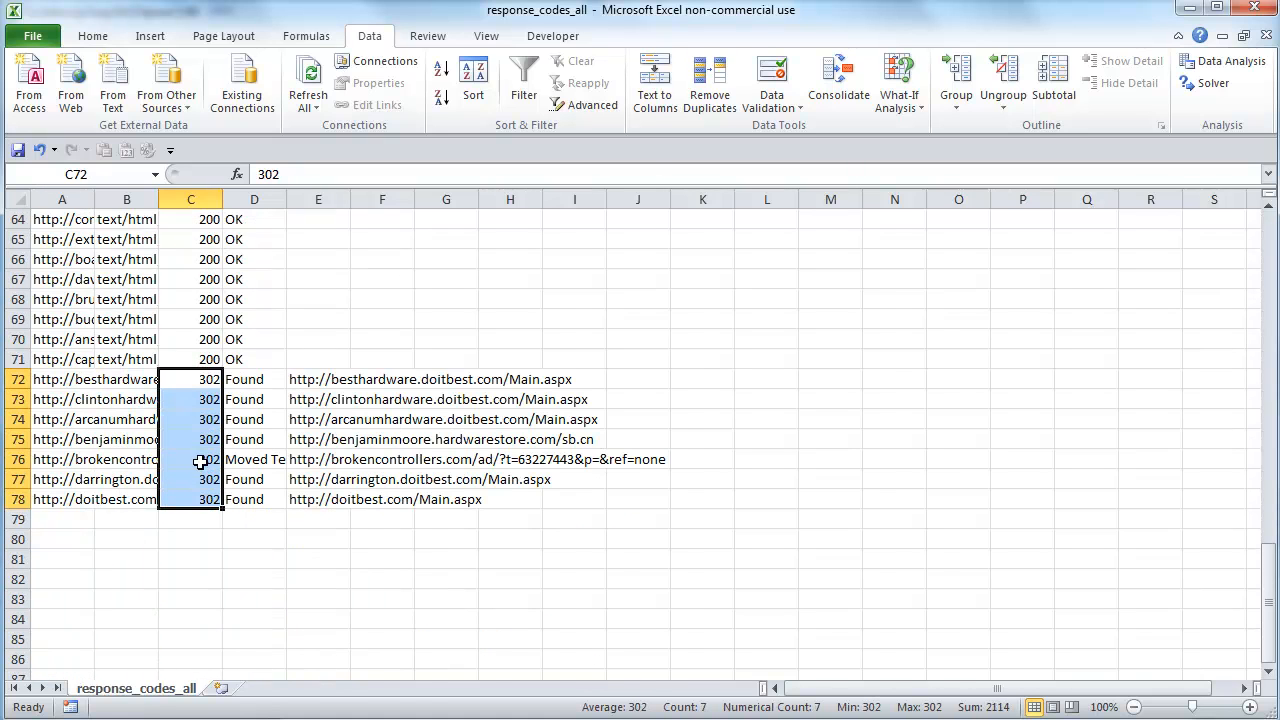
{"action": "mouse_move", "coordinate": [318, 380]}
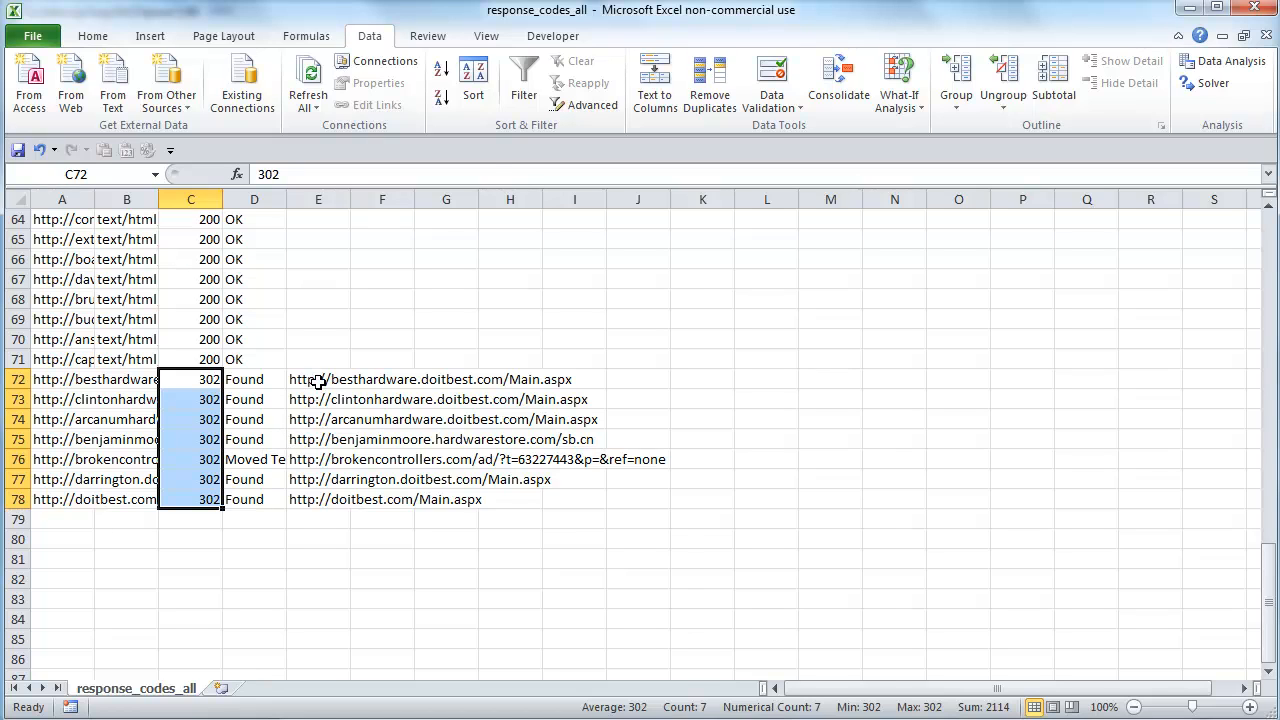
{"action": "left_click", "coordinate": [318, 380]}
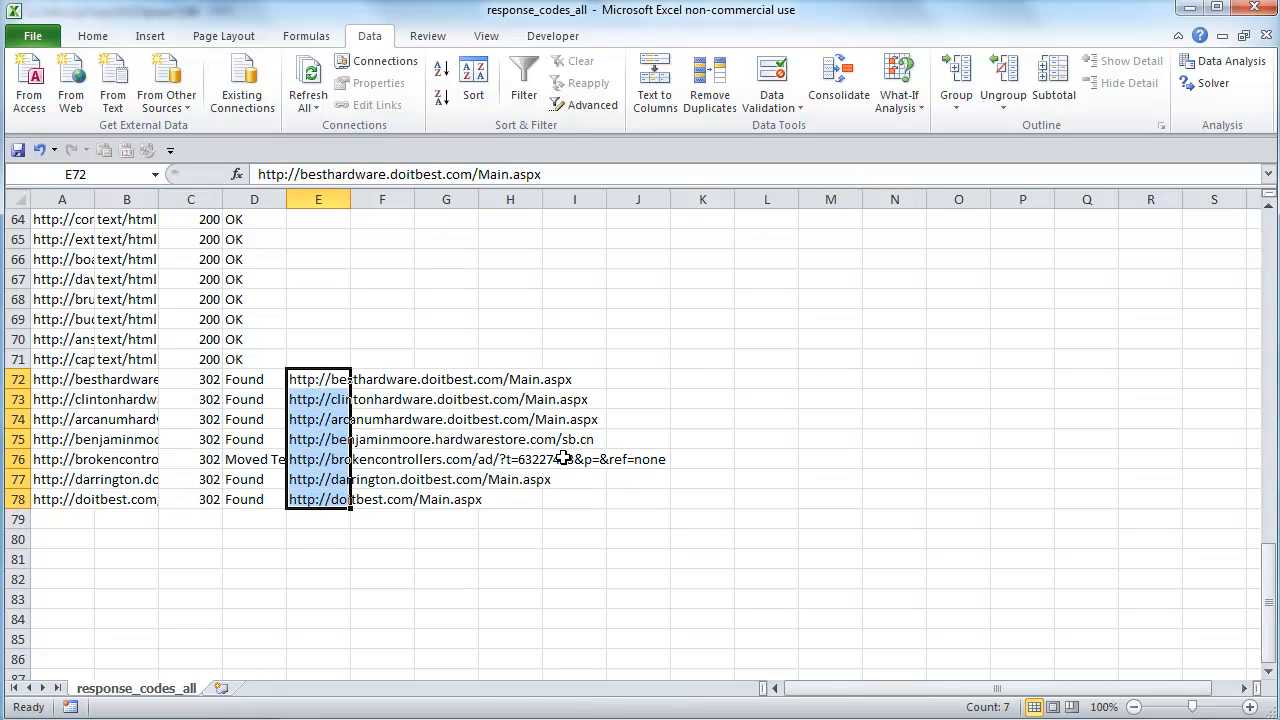
{"action": "mouse_move", "coordinate": [612, 438]}
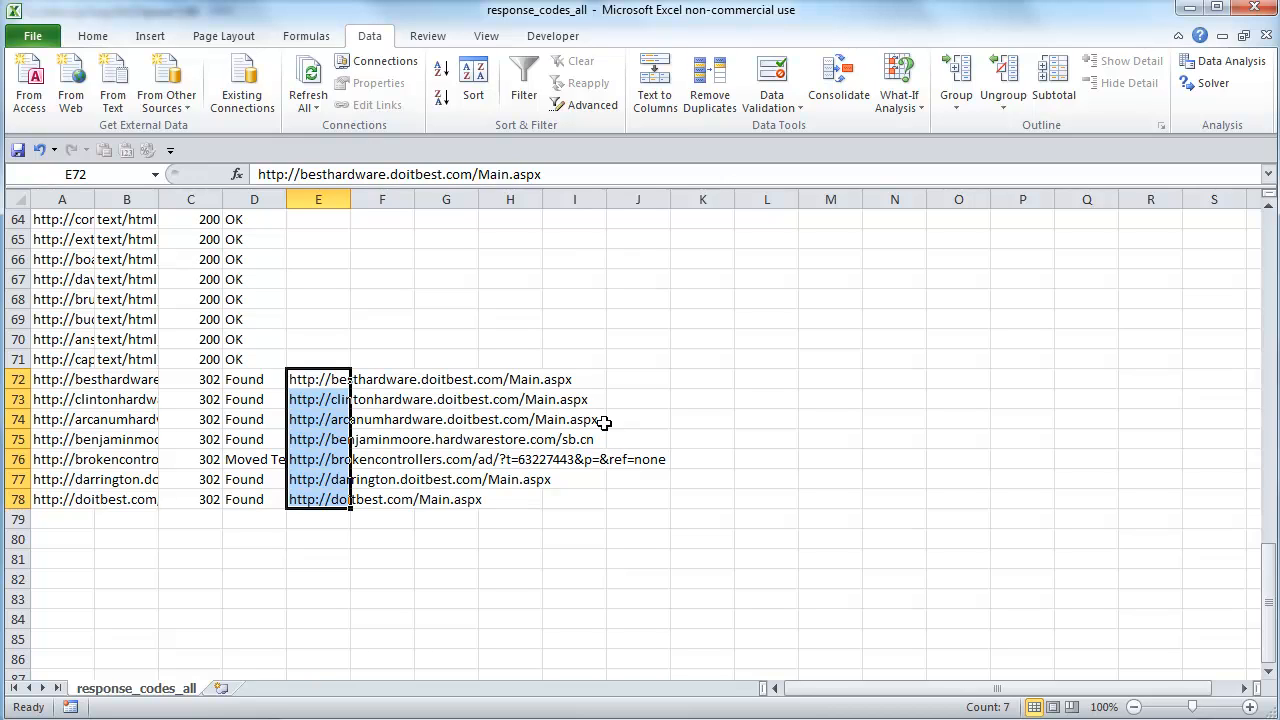
{"action": "mouse_move", "coordinate": [308, 556]}
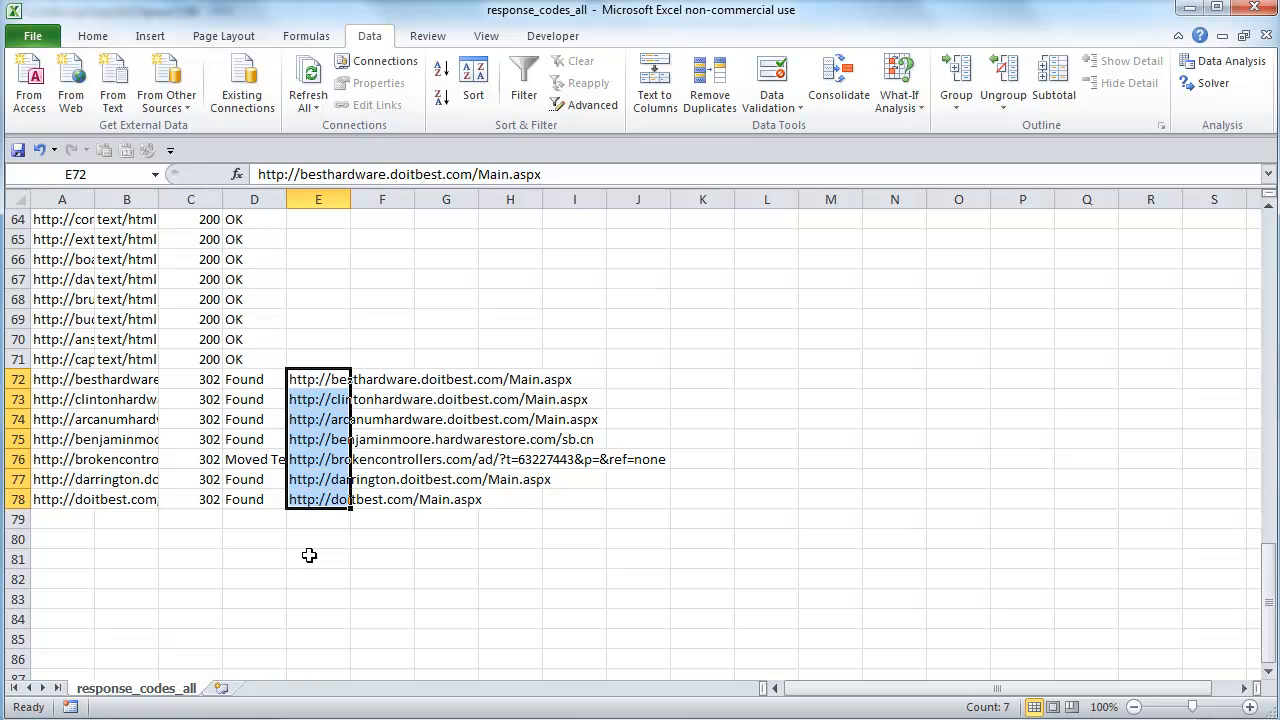